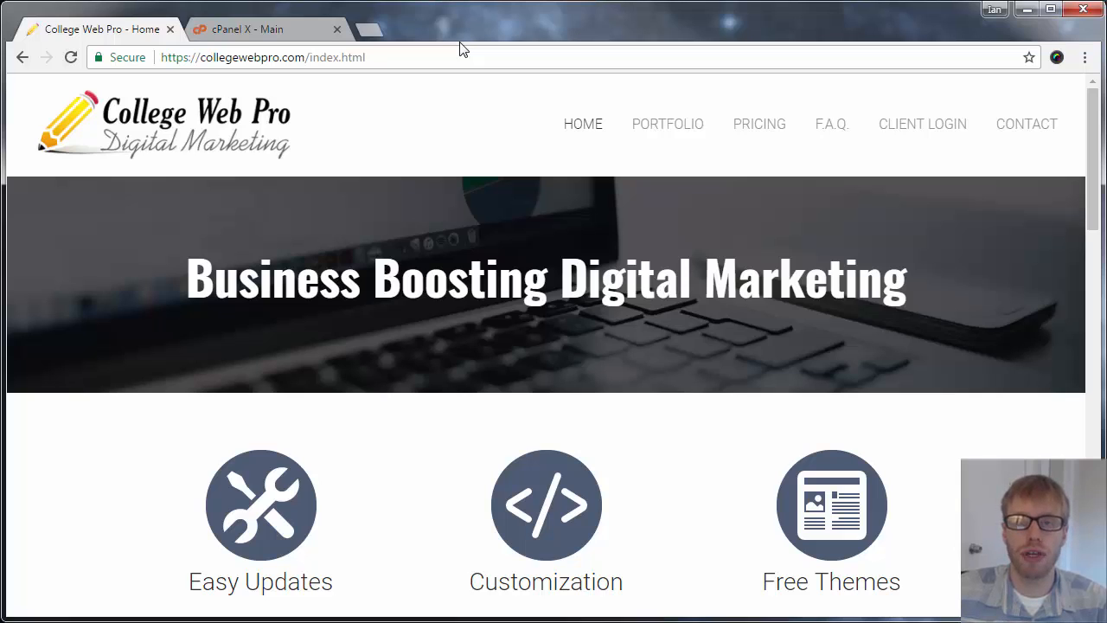
mouse_move(266, 52)
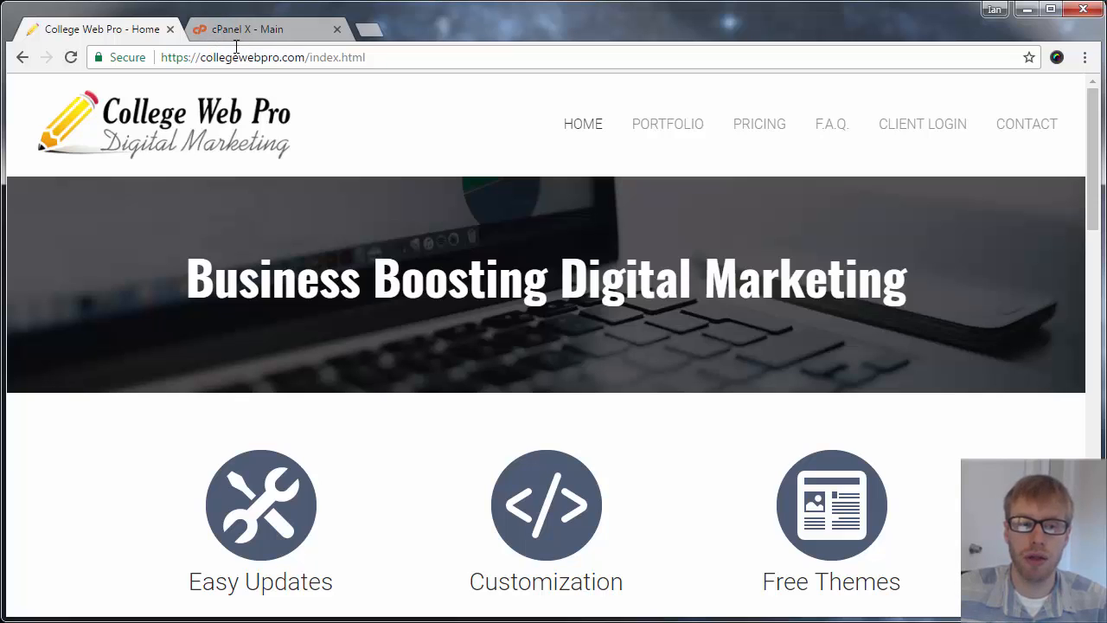
mouse_move(260, 28)
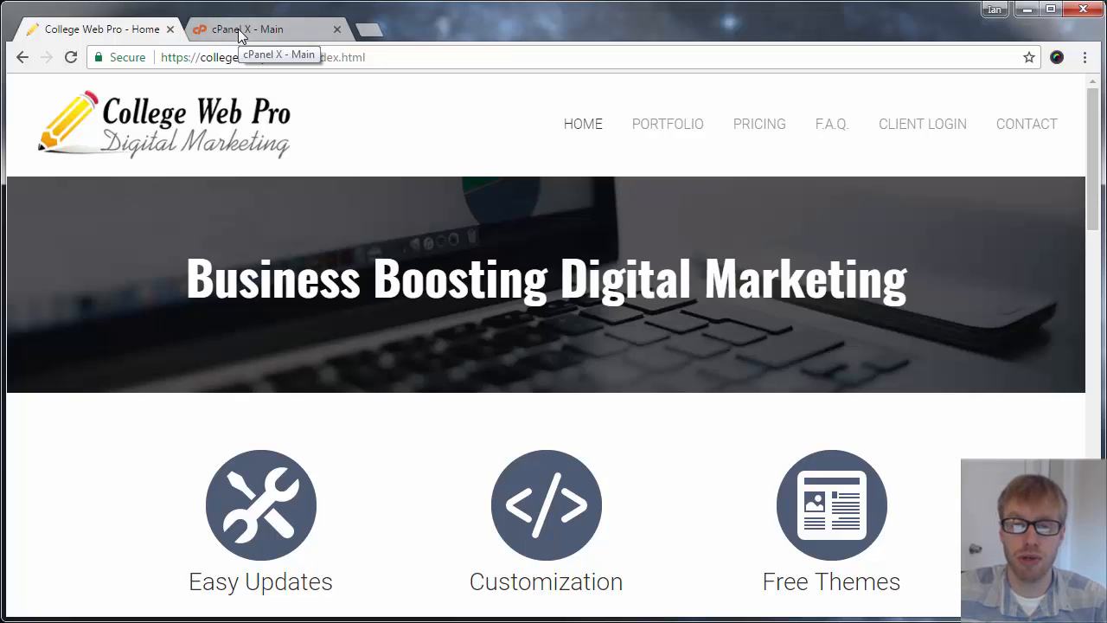
Return to the cPanel main page, dismiss the find bar and scroll to the Mail section
left_click(251, 27)
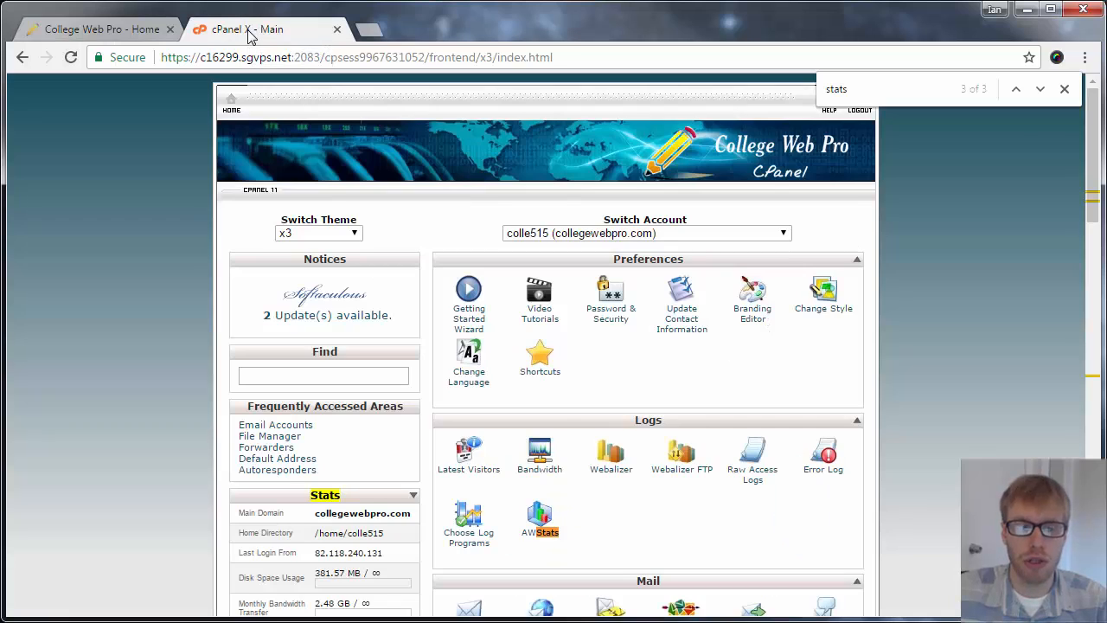
left_click(1066, 90)
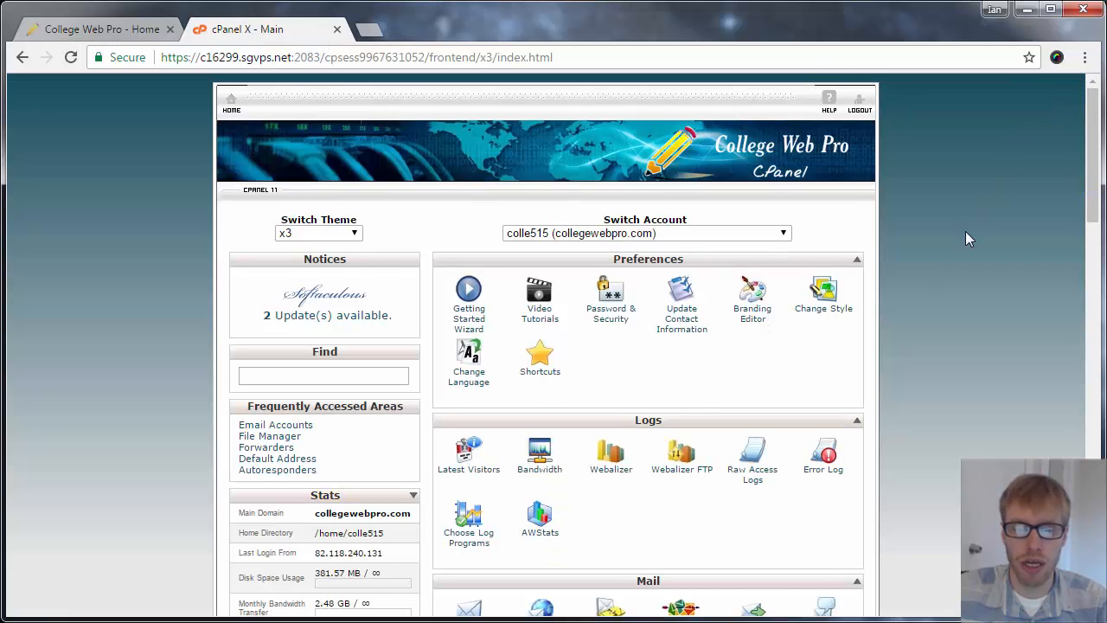
mouse_move(519, 343)
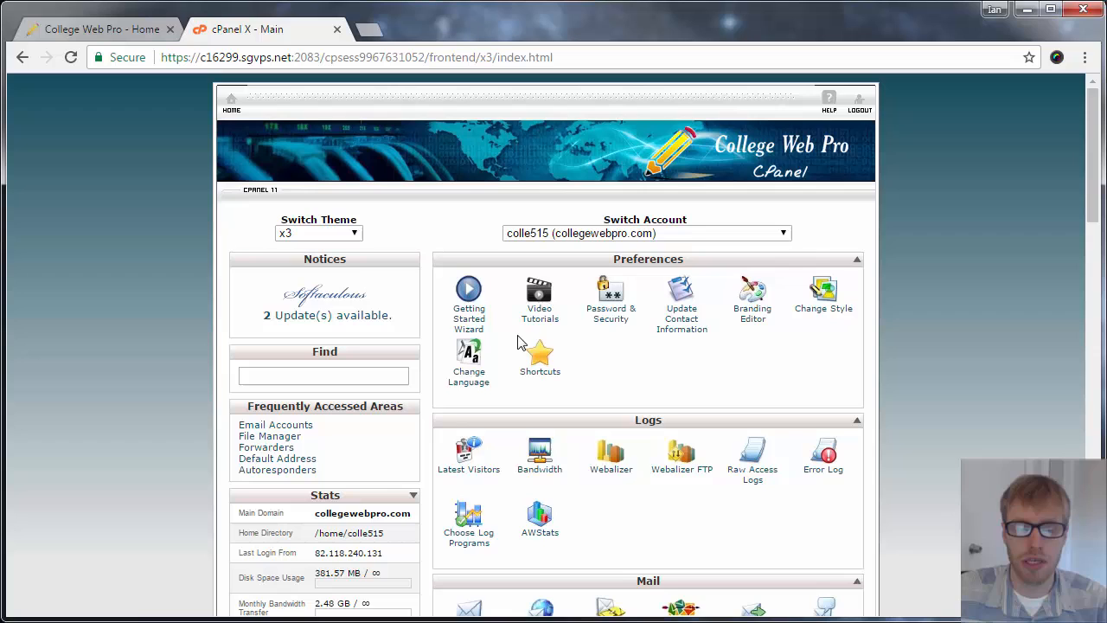
mouse_move(536, 290)
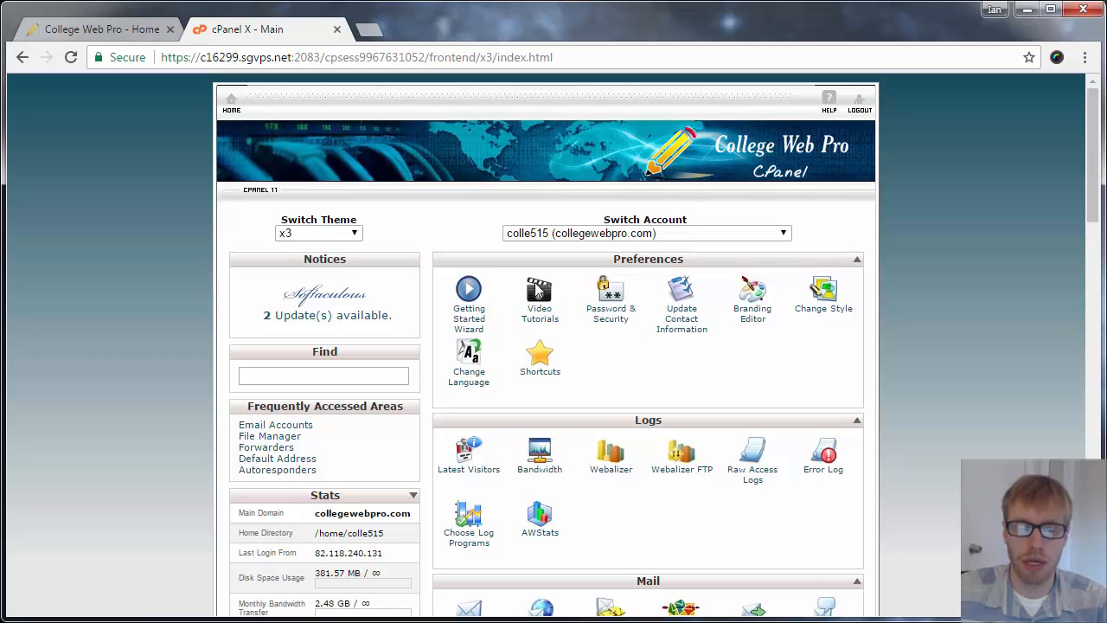
mouse_move(643, 329)
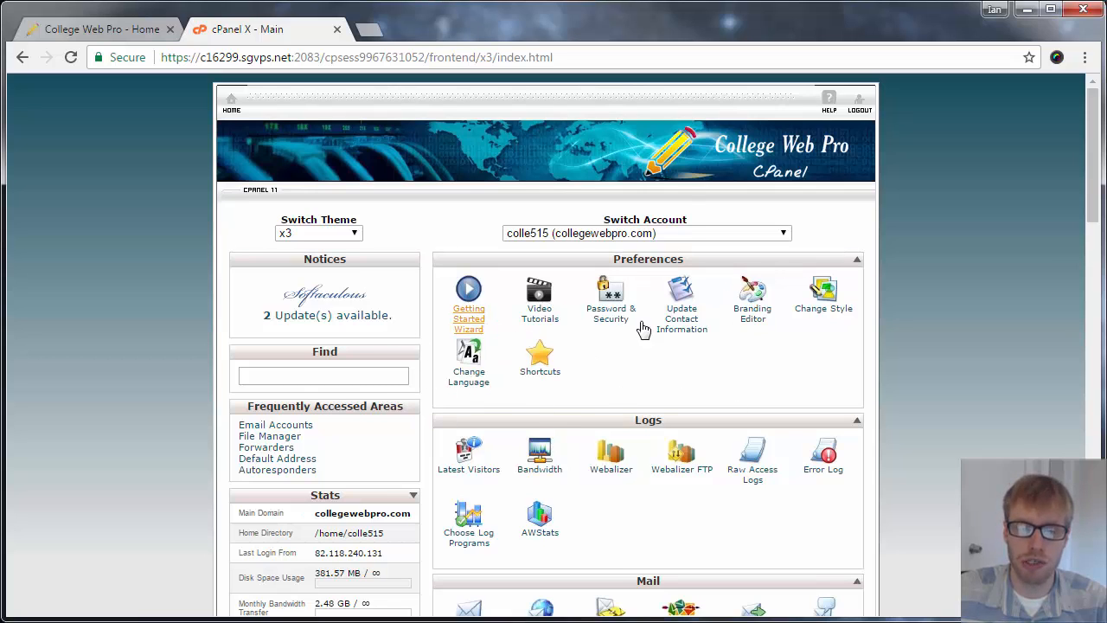
scroll("down", 3)
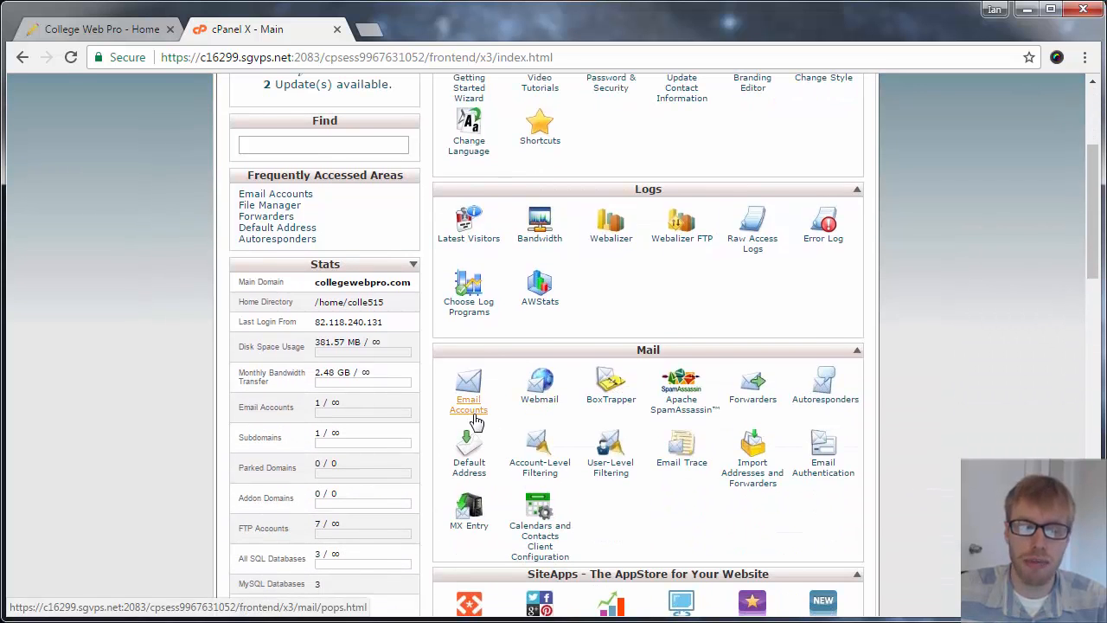
left_click(467, 384)
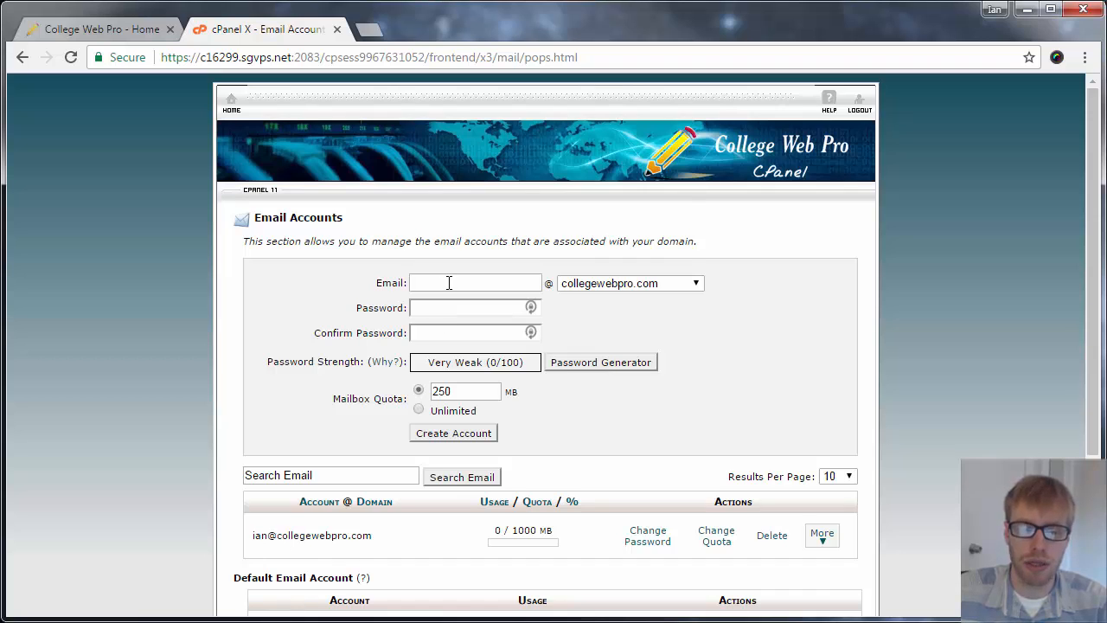
mouse_move(375, 502)
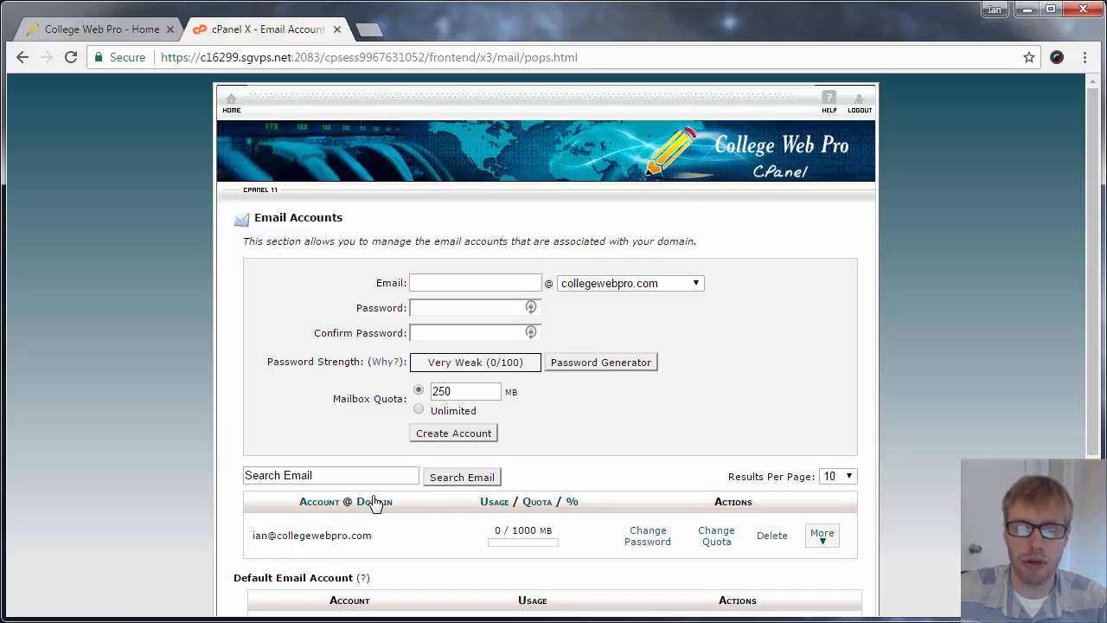
mouse_move(424, 540)
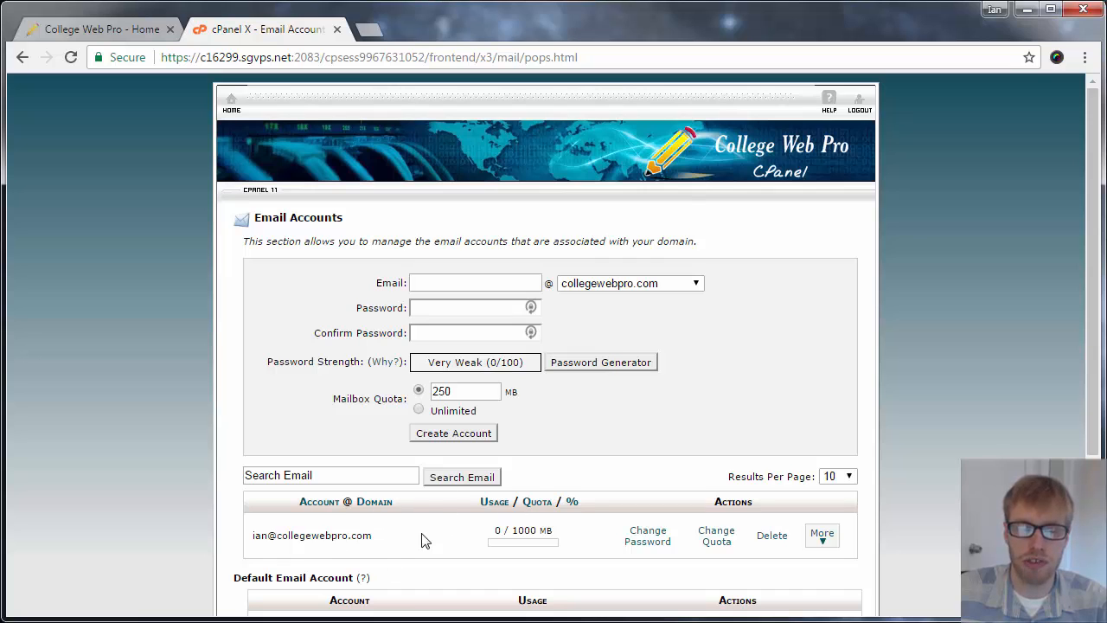
mouse_move(303, 114)
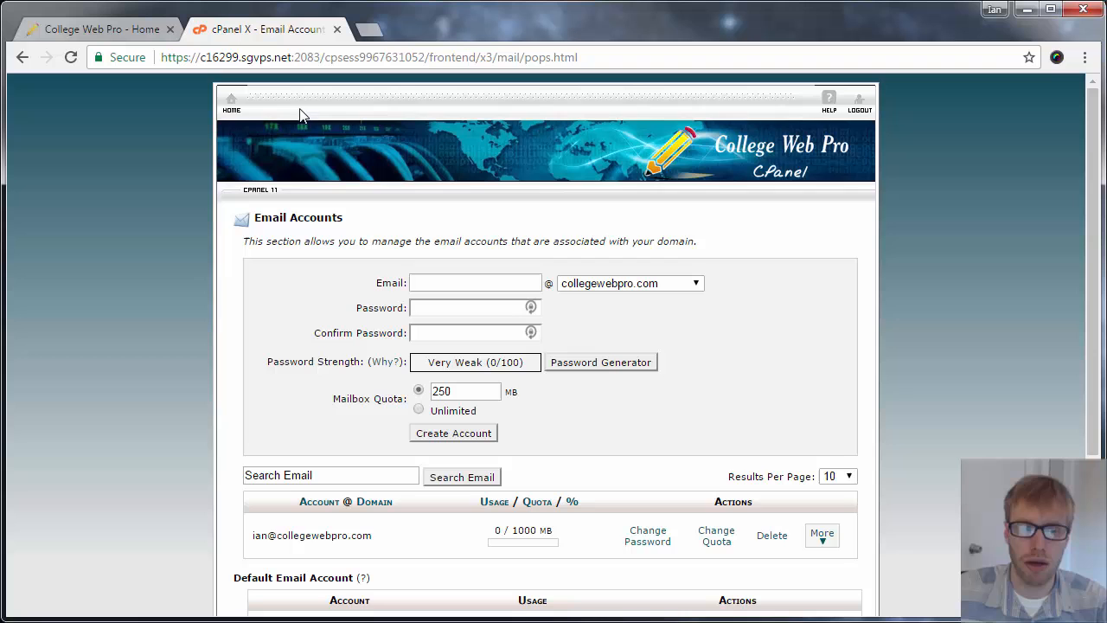
Return Home and browse the Logs, Security, Software and Advanced tool sections
left_click(231, 104)
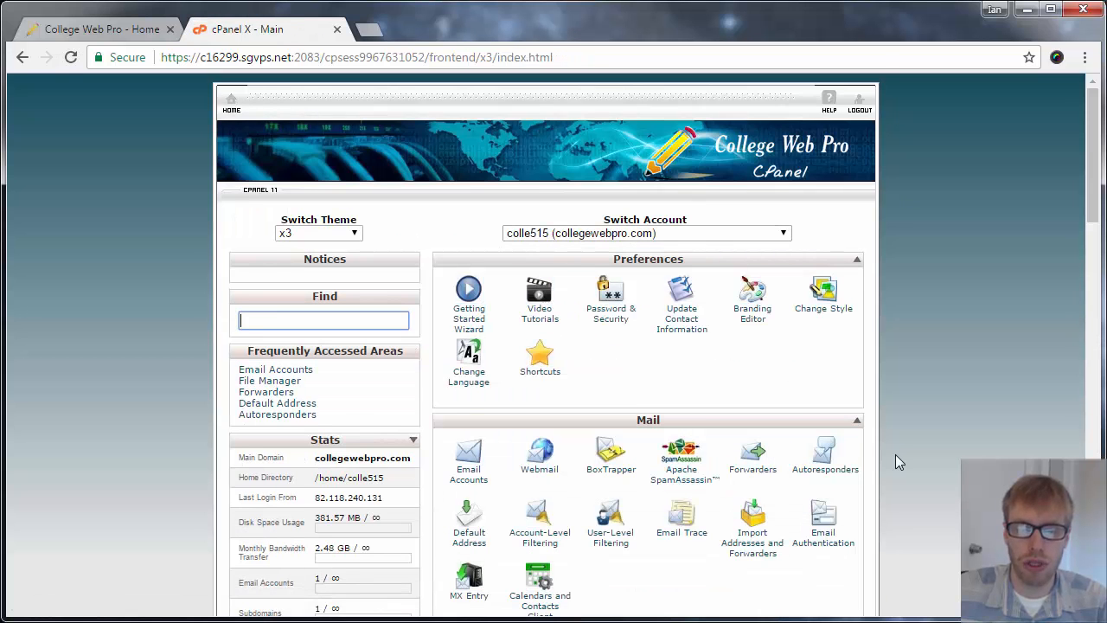
scroll("down", 3)
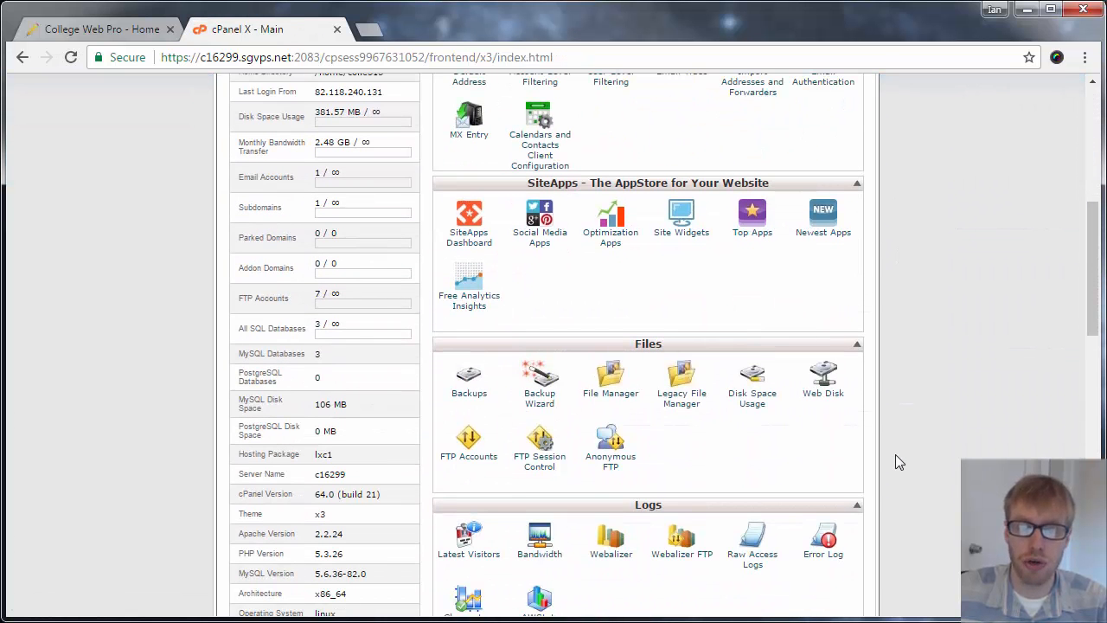
scroll("down", 3)
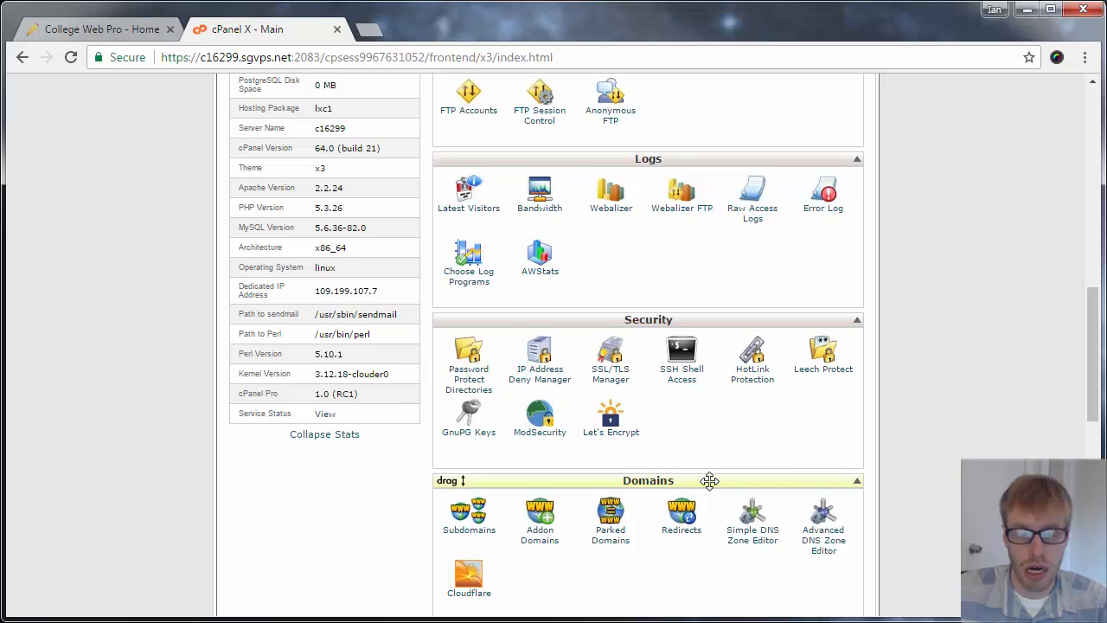
scroll("up", 3)
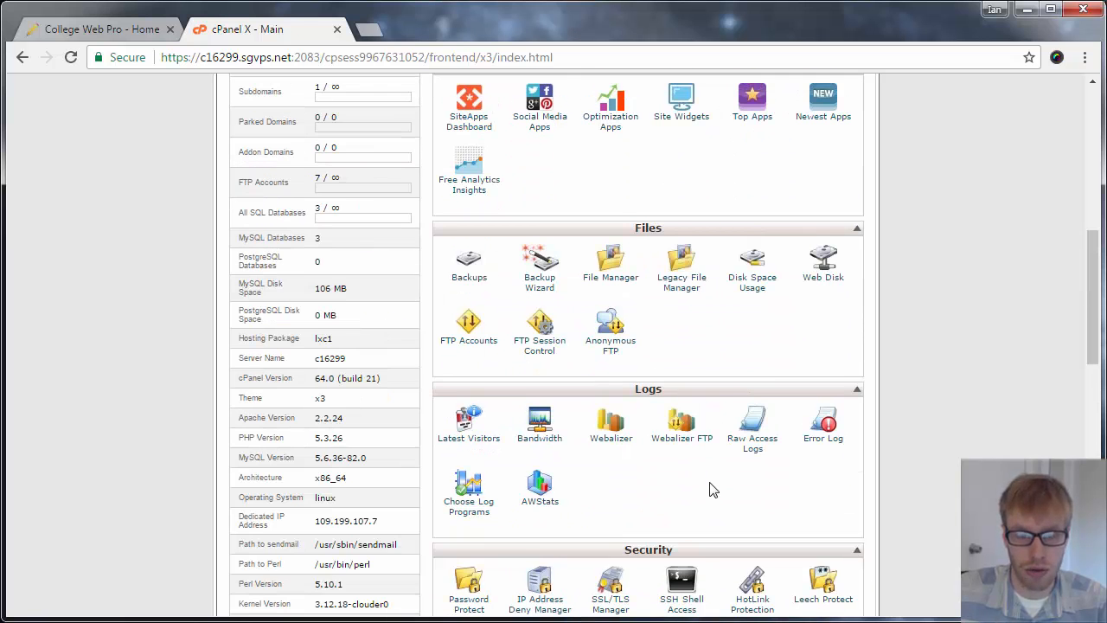
mouse_move(540, 501)
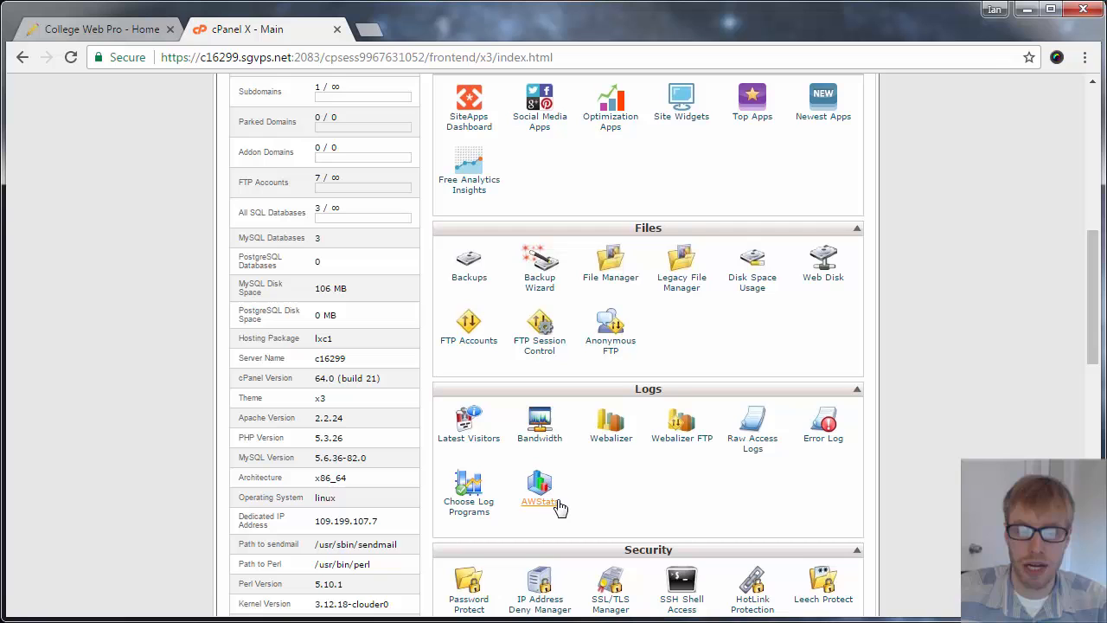
mouse_move(547, 505)
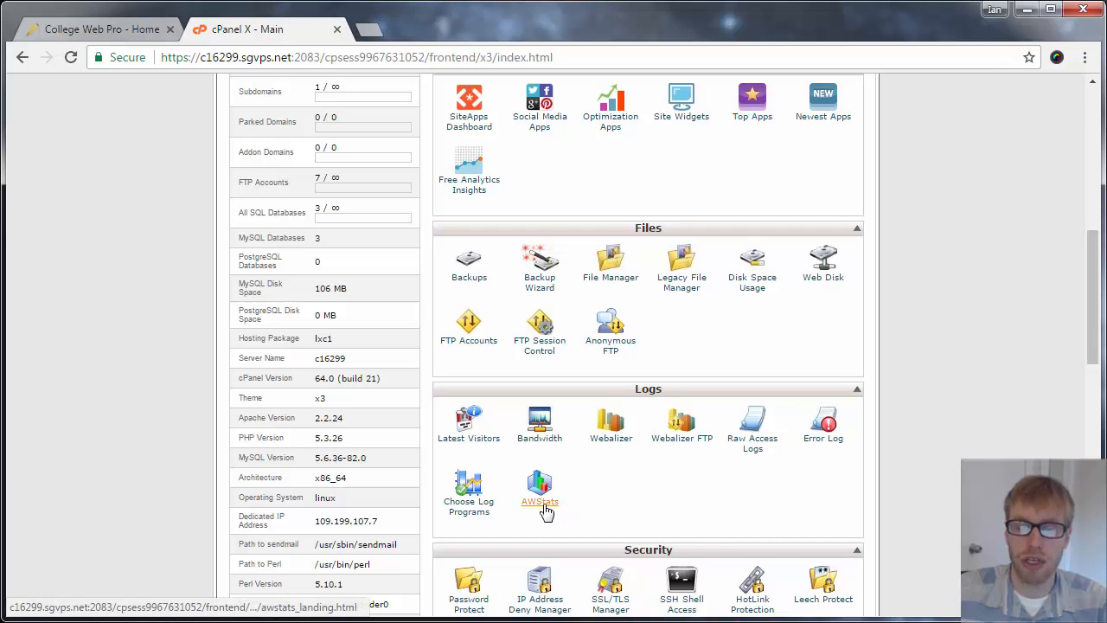
scroll("down", 3)
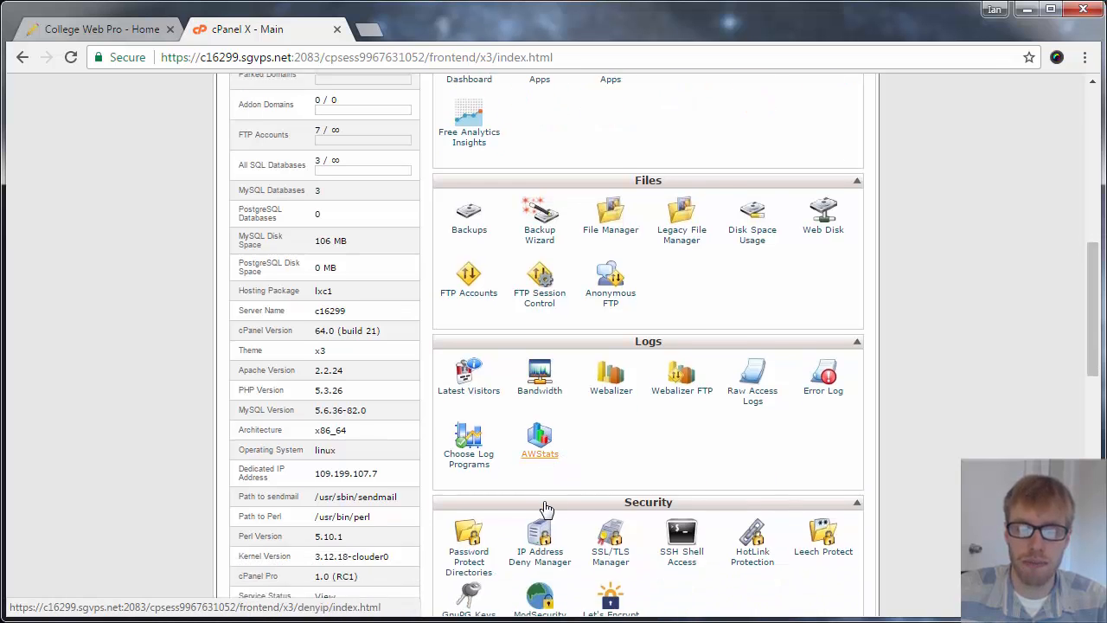
scroll("down", 3)
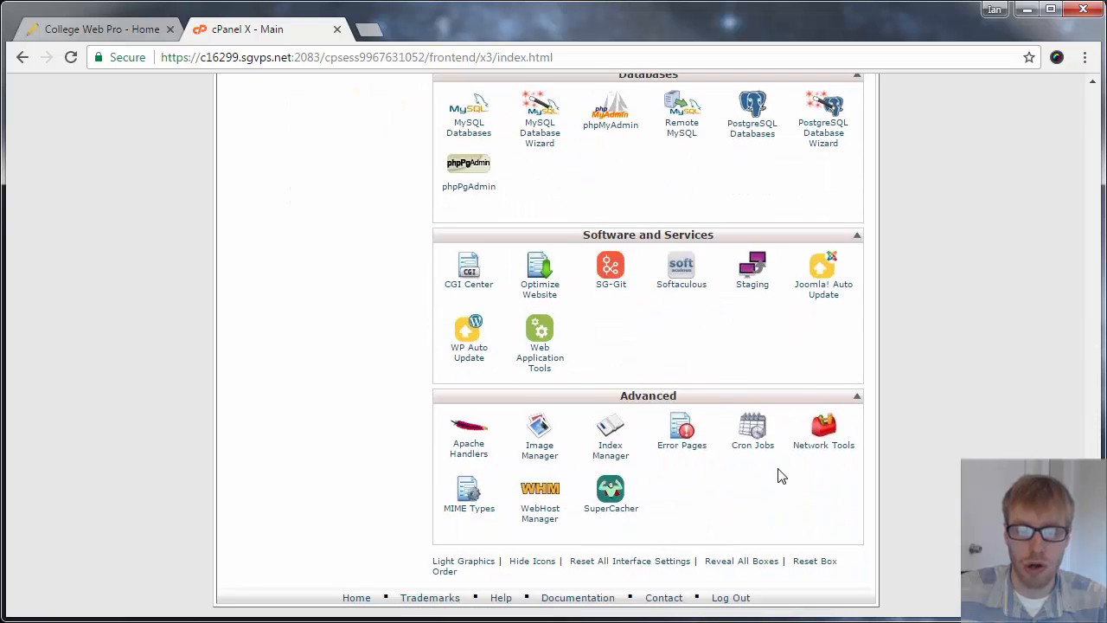
mouse_move(613, 491)
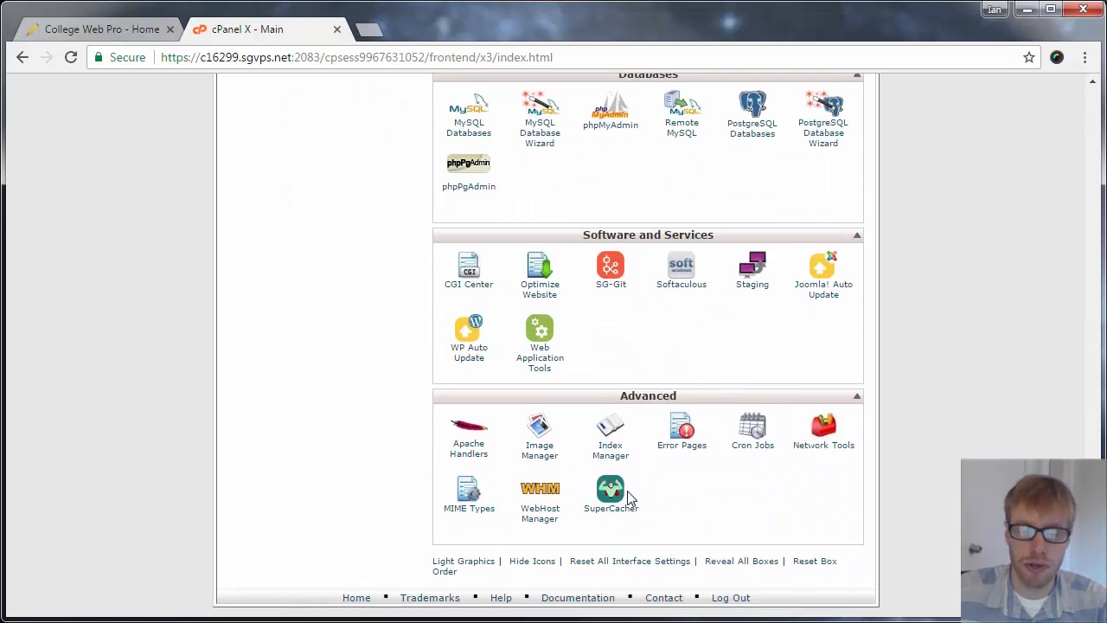
scroll("up", 3)
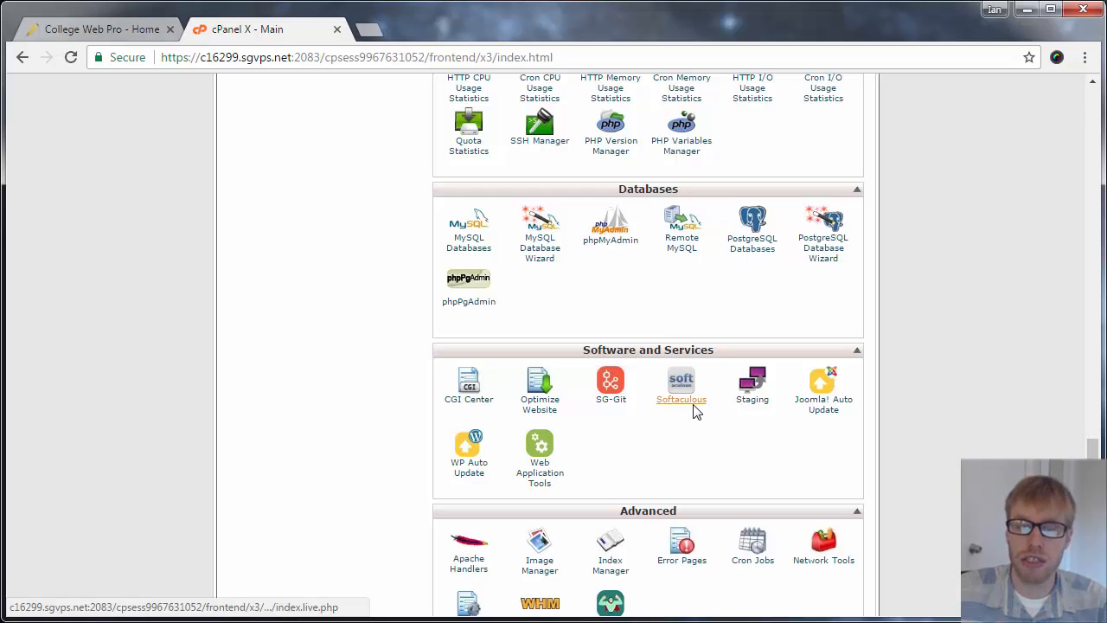
Enter the Softaculous installer and browse its script categories and 2 installations
left_click(681, 379)
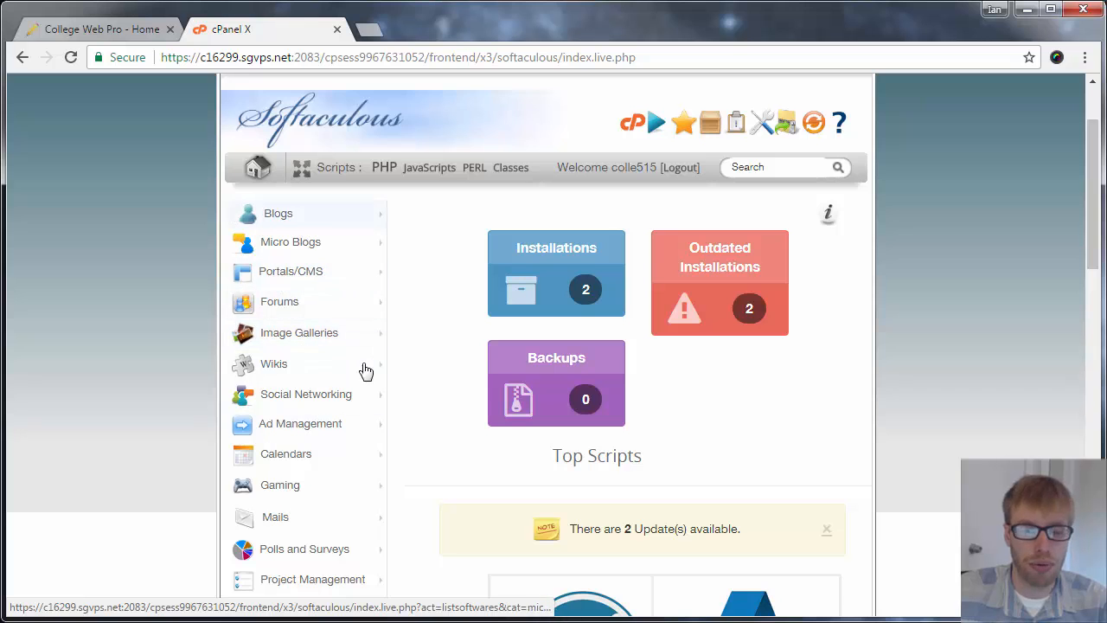
scroll("down", 3)
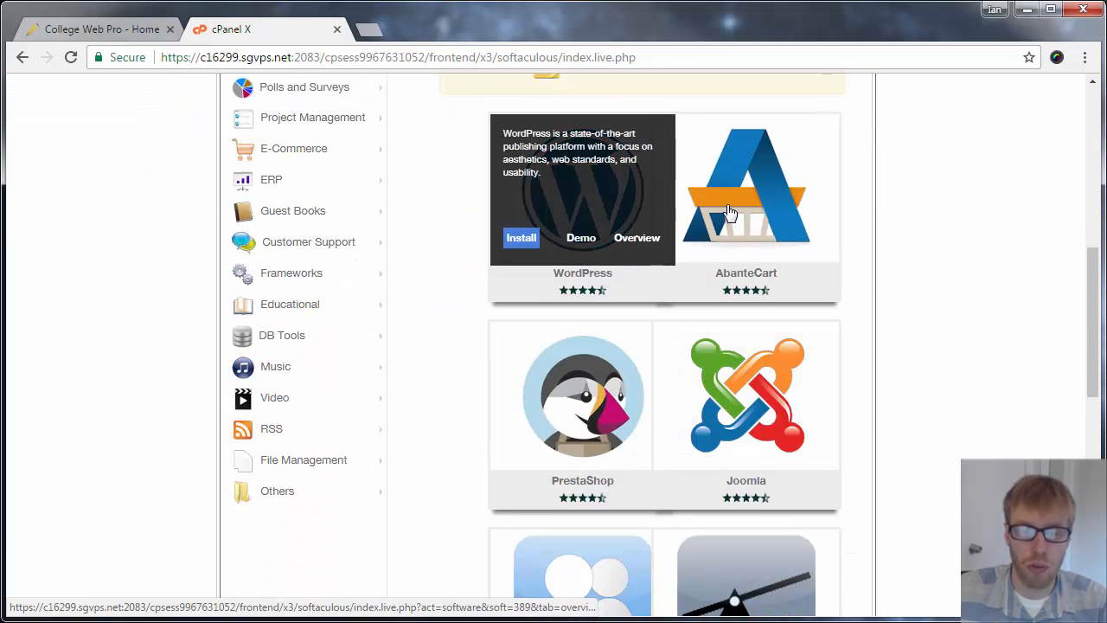
scroll("down", 3)
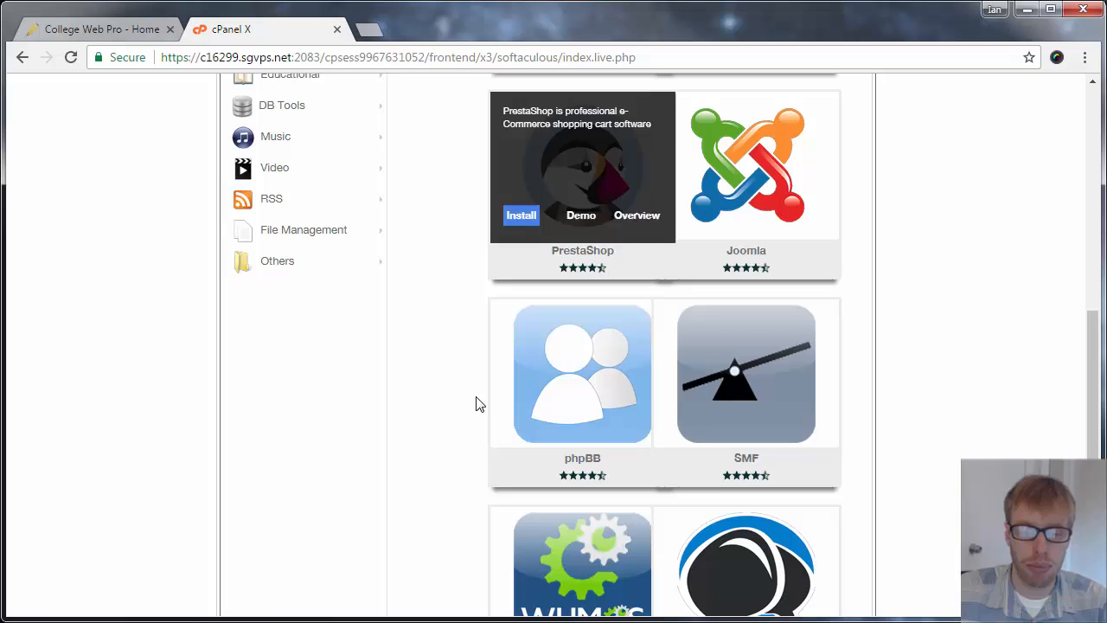
scroll("up", 3)
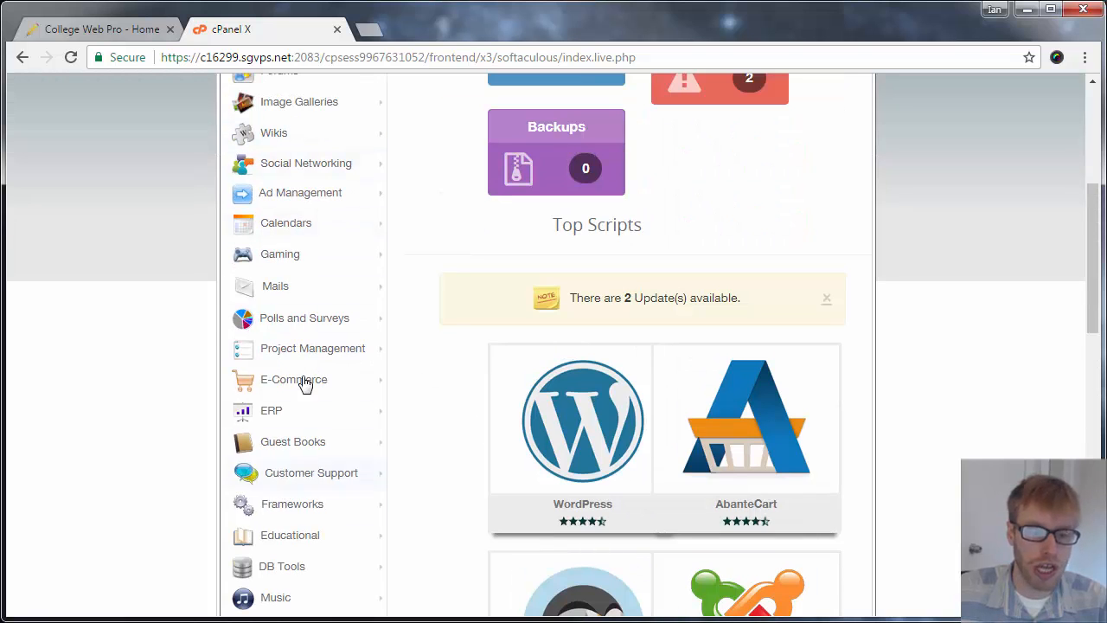
scroll("up", 3)
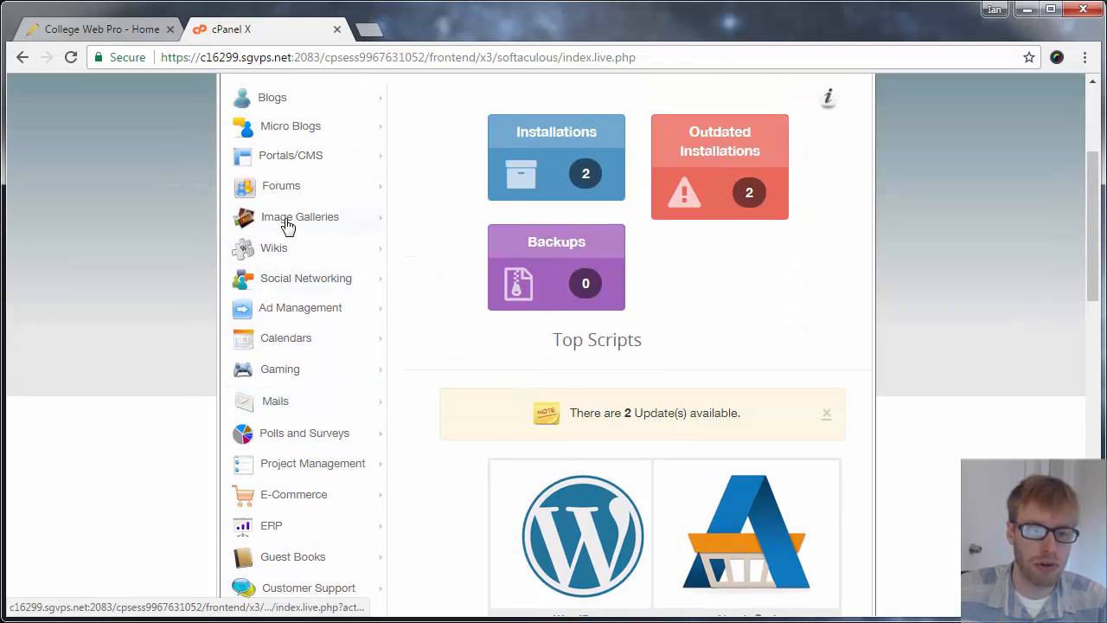
scroll("up", 3)
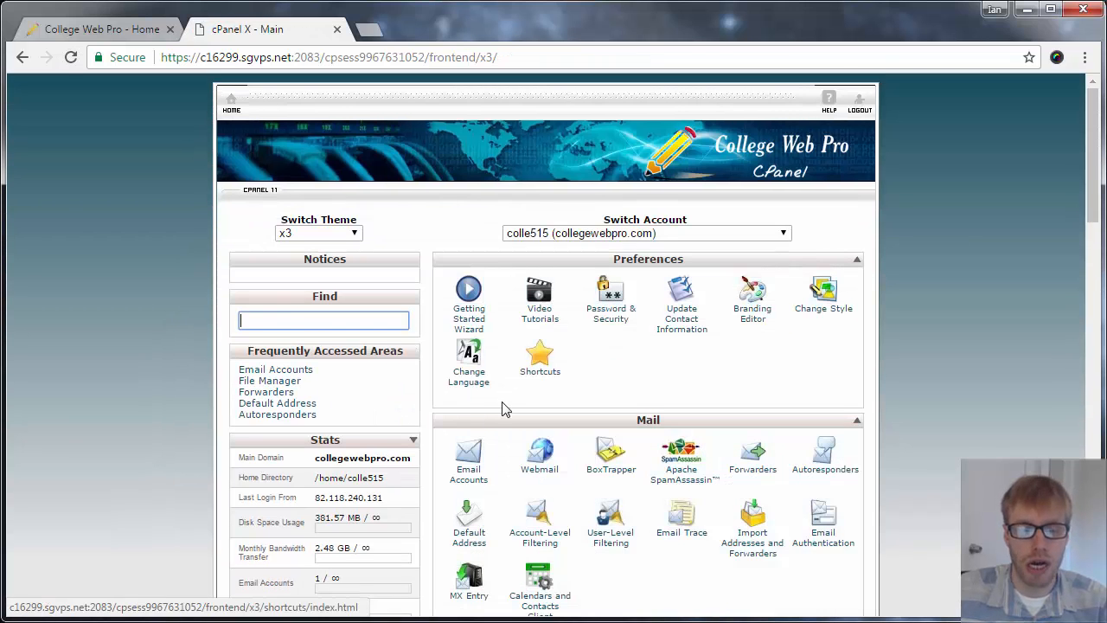
scroll("down", 3)
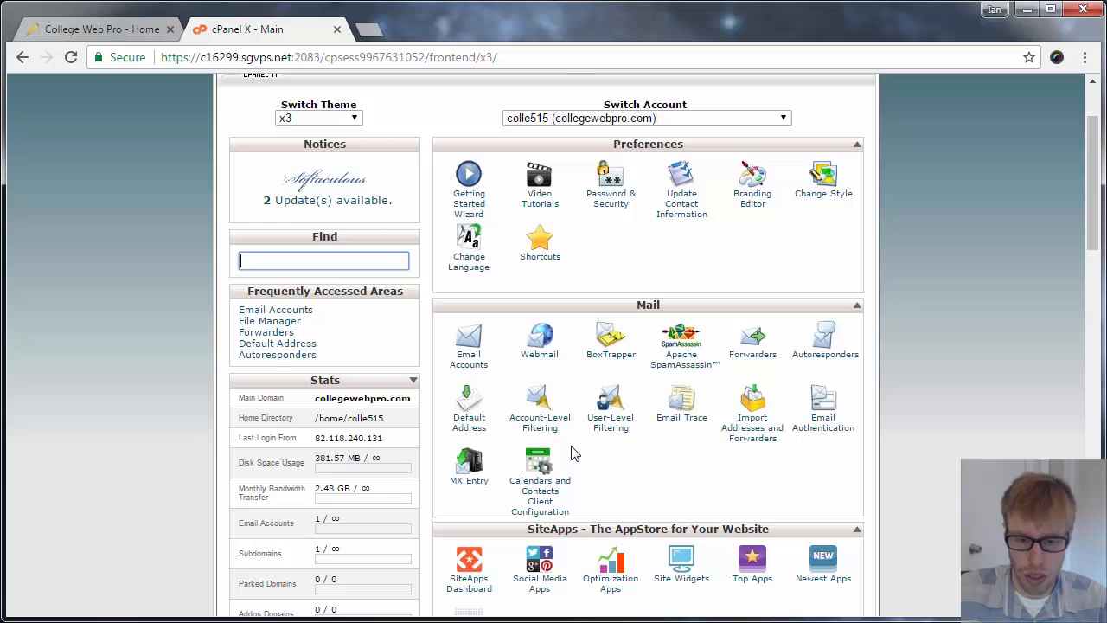
mouse_move(751, 353)
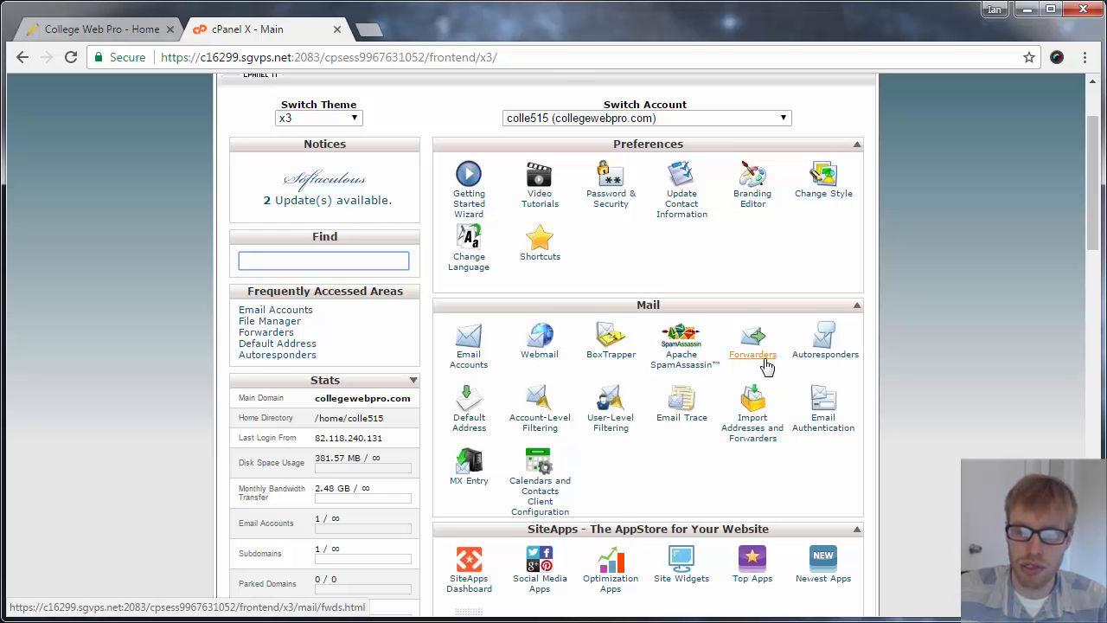
mouse_move(823, 353)
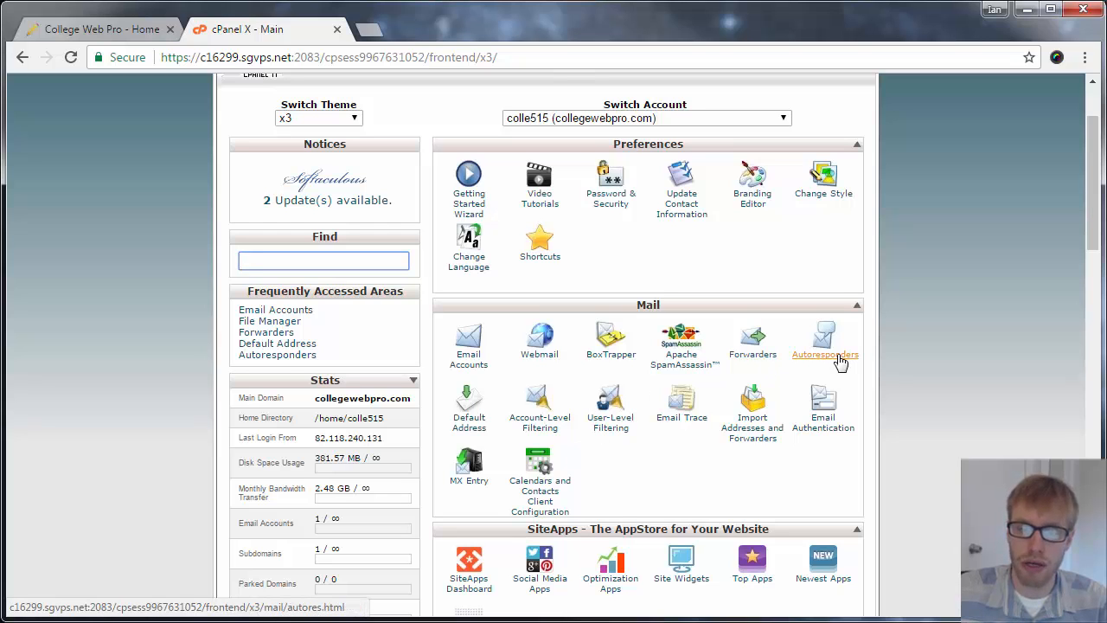
scroll("down", 3)
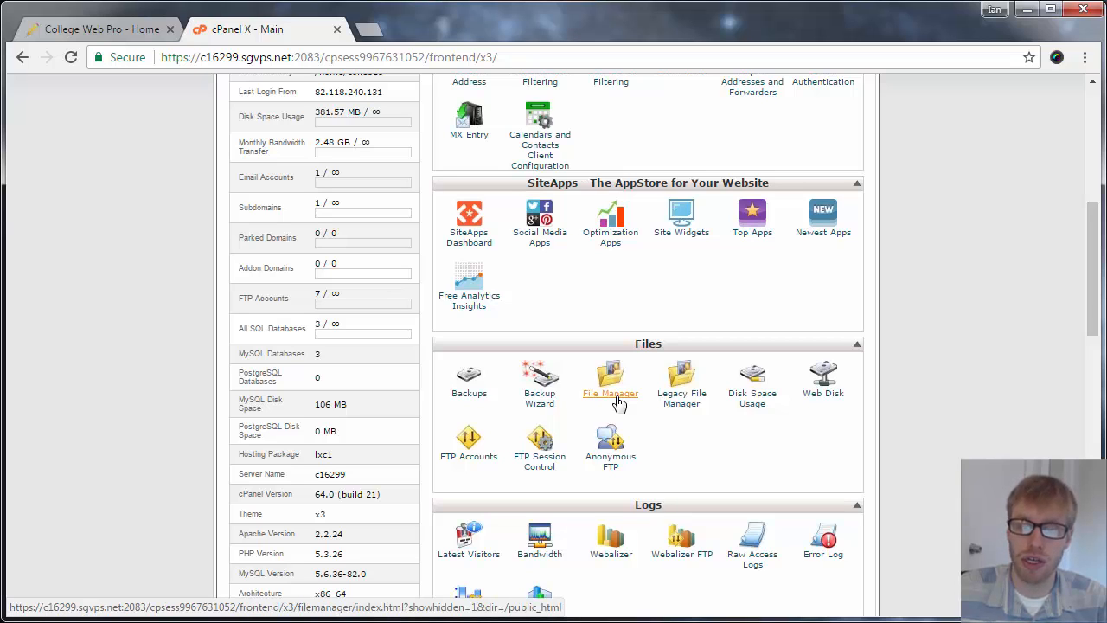
mouse_move(540, 398)
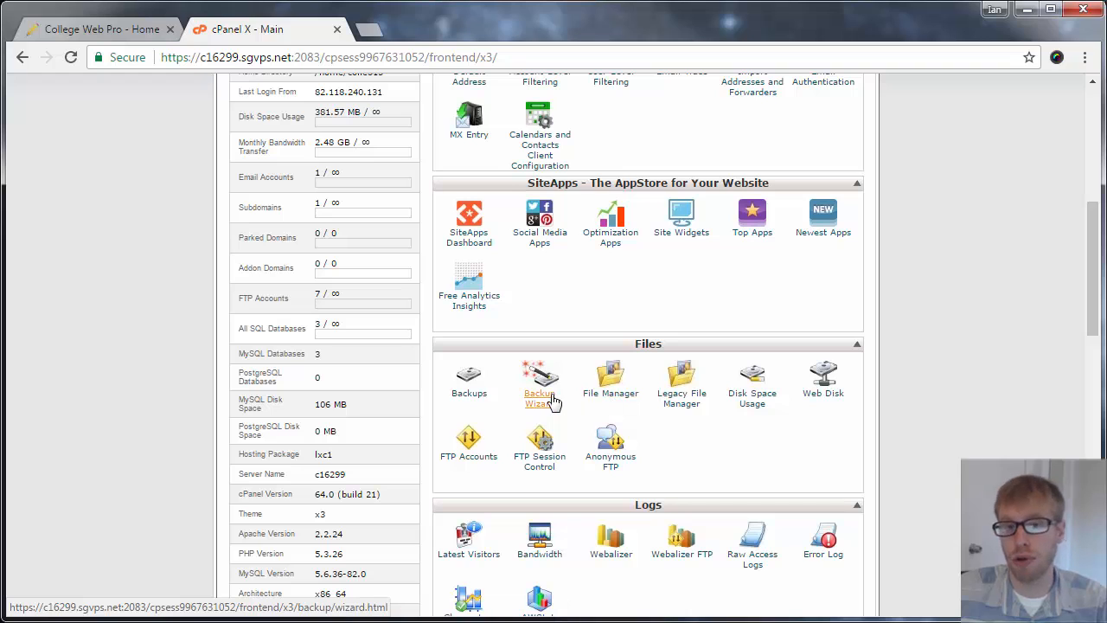
mouse_move(611, 392)
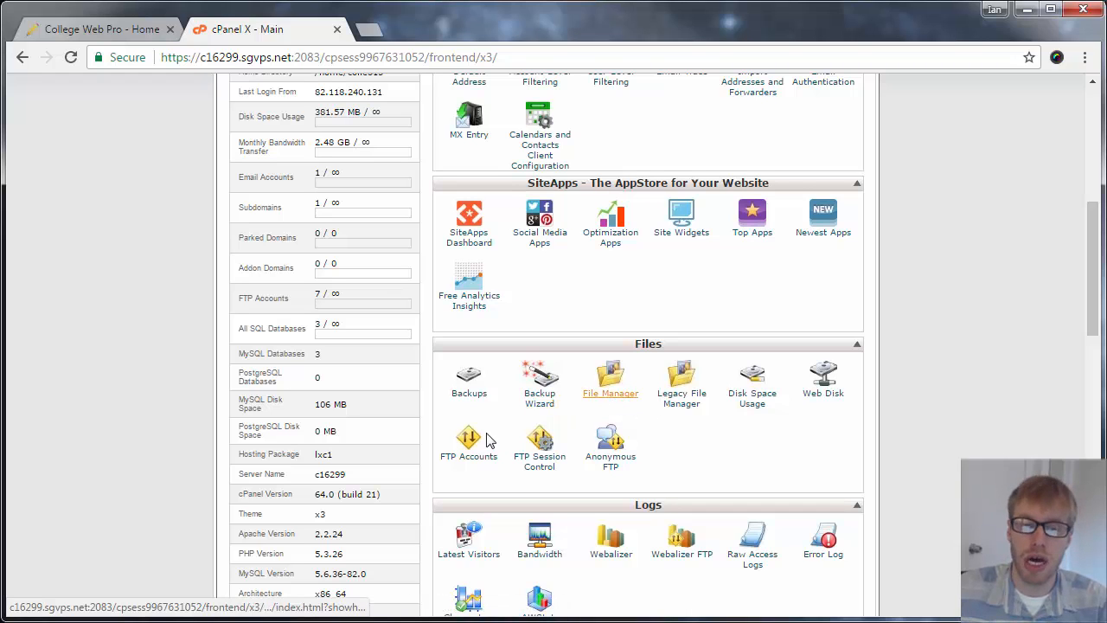
mouse_move(609, 398)
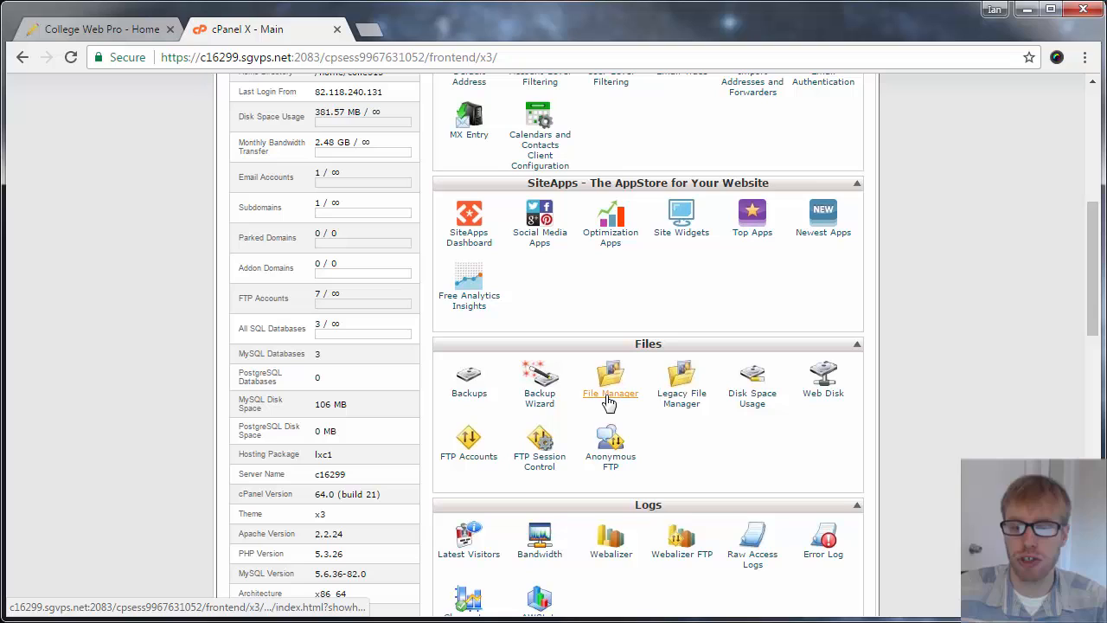
mouse_move(601, 412)
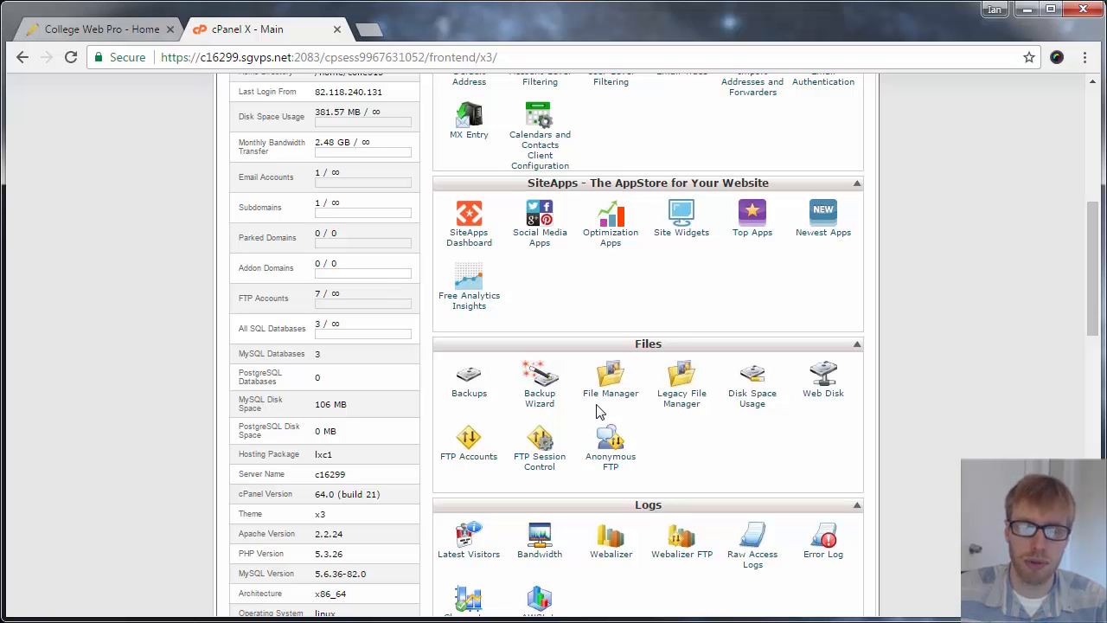
scroll("up", 3)
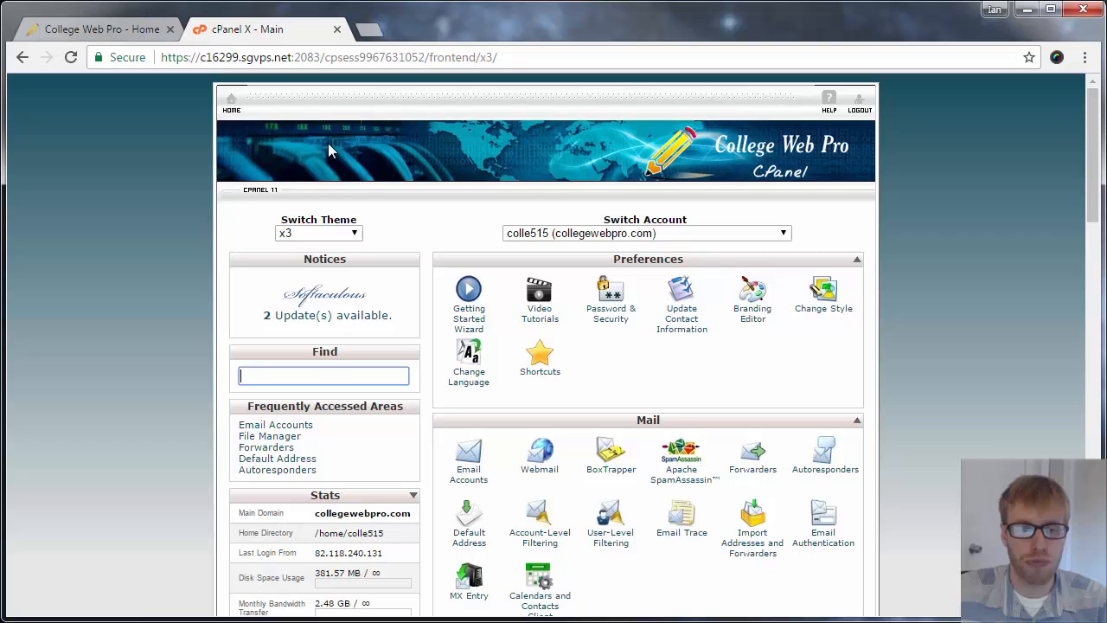
mouse_move(269, 48)
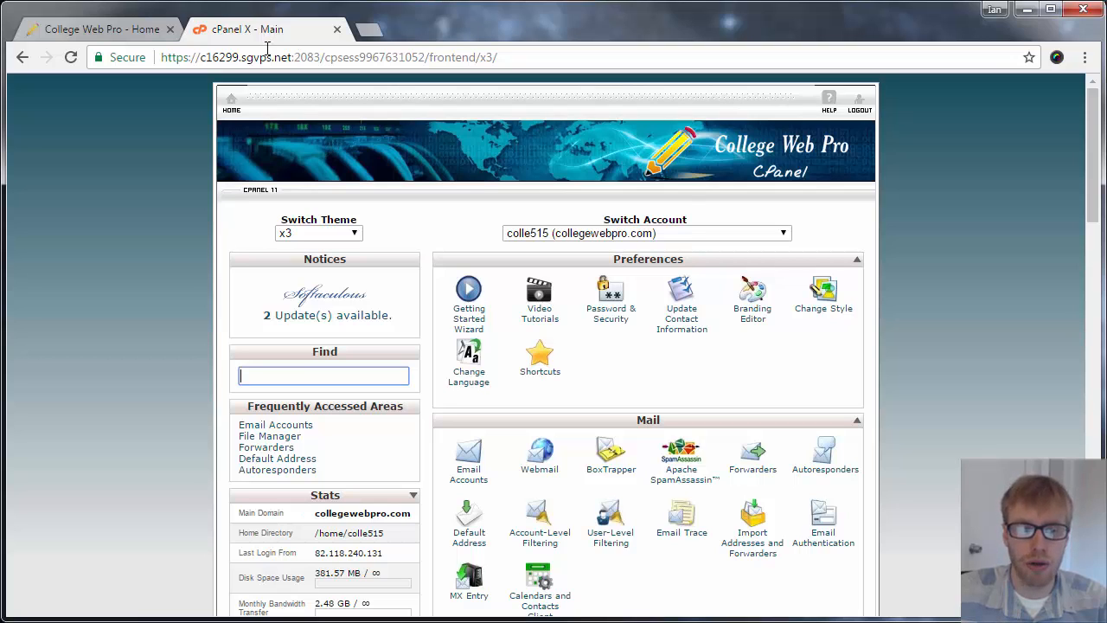
left_click(329, 57)
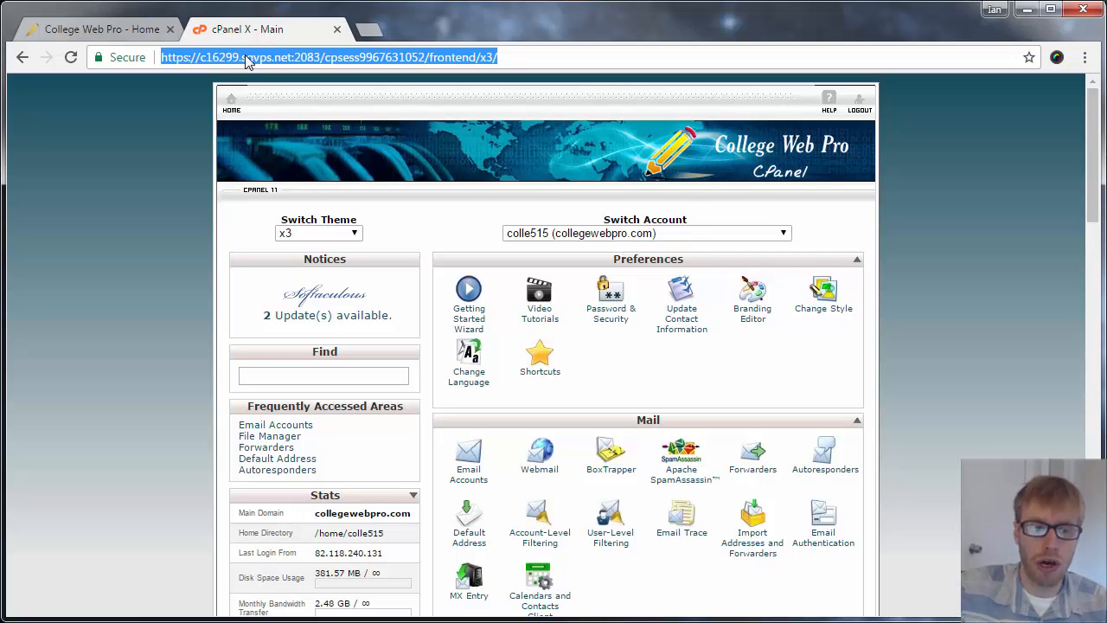
type("www.collegewebpro.com")
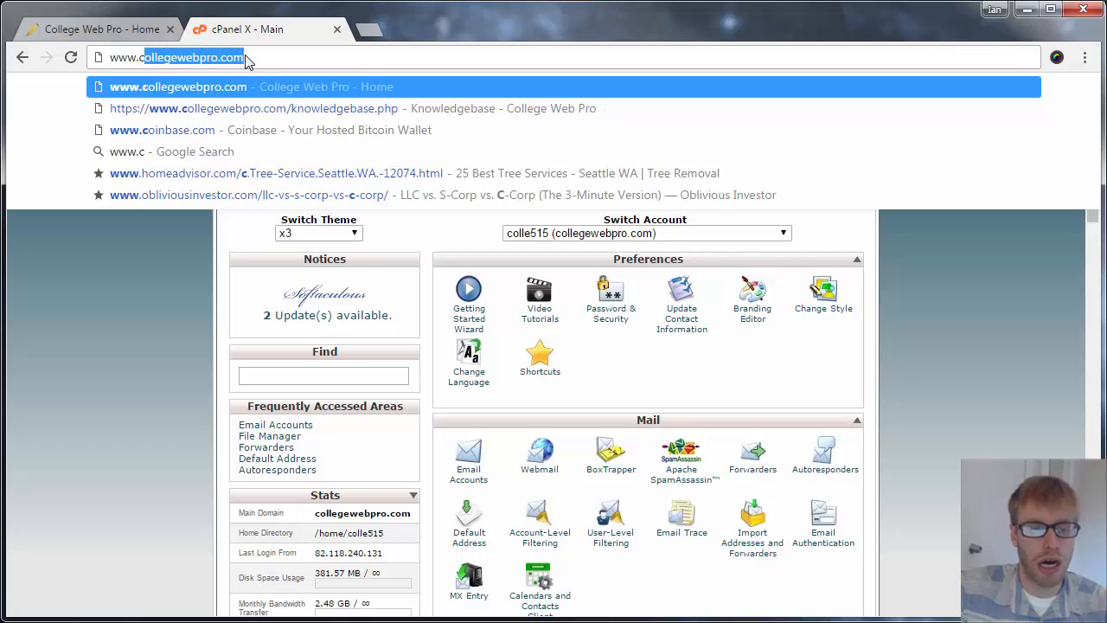
type("collegewebpro.com/cpanel")
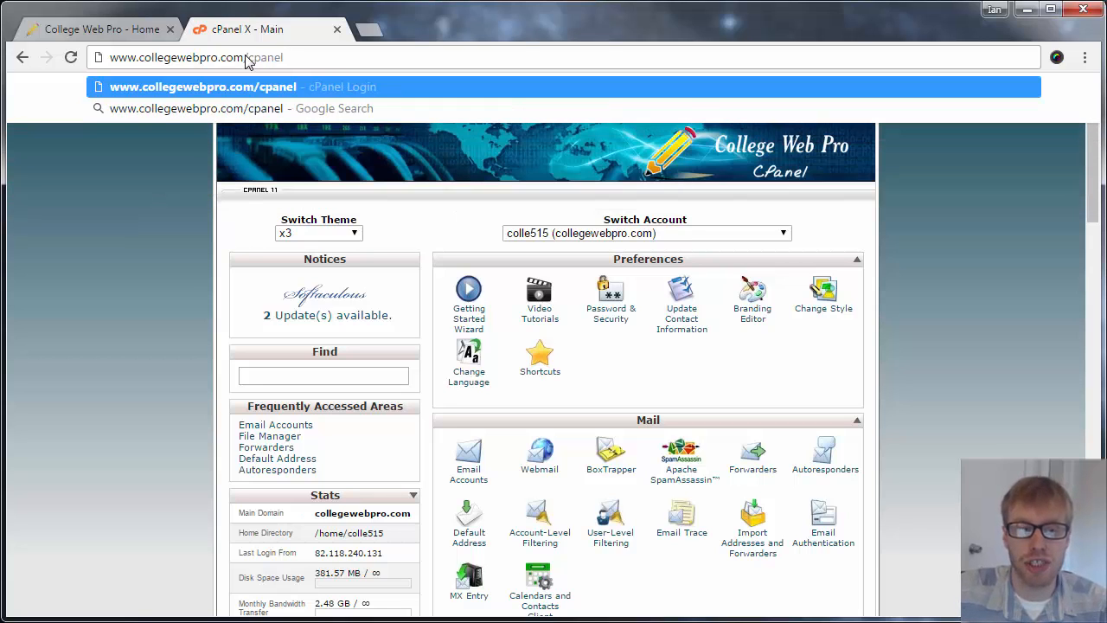
mouse_move(554, 164)
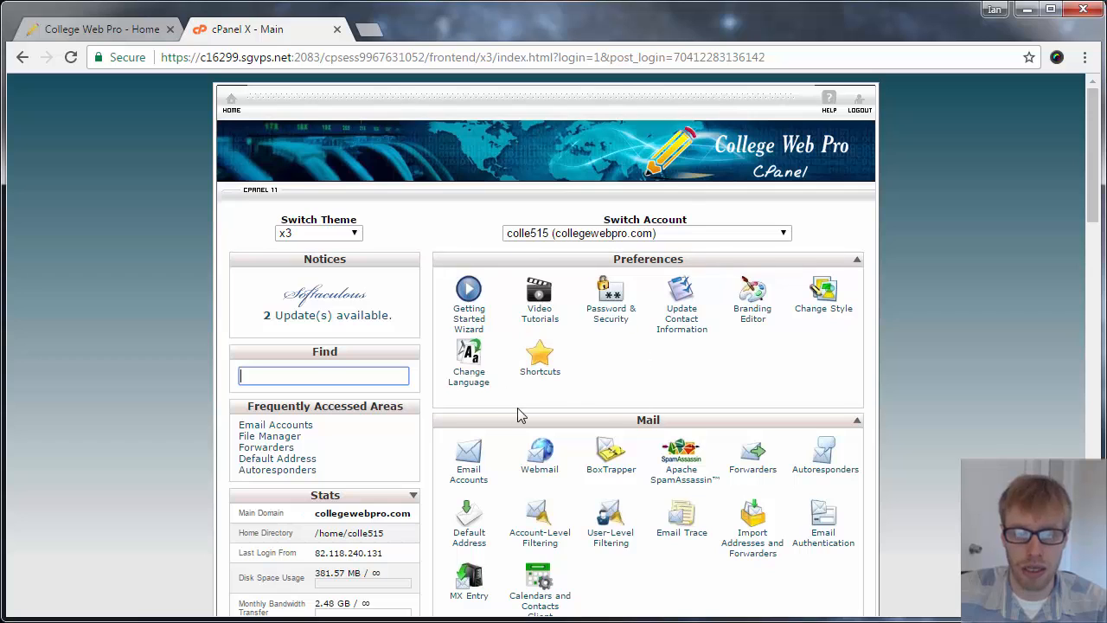
mouse_move(211, 104)
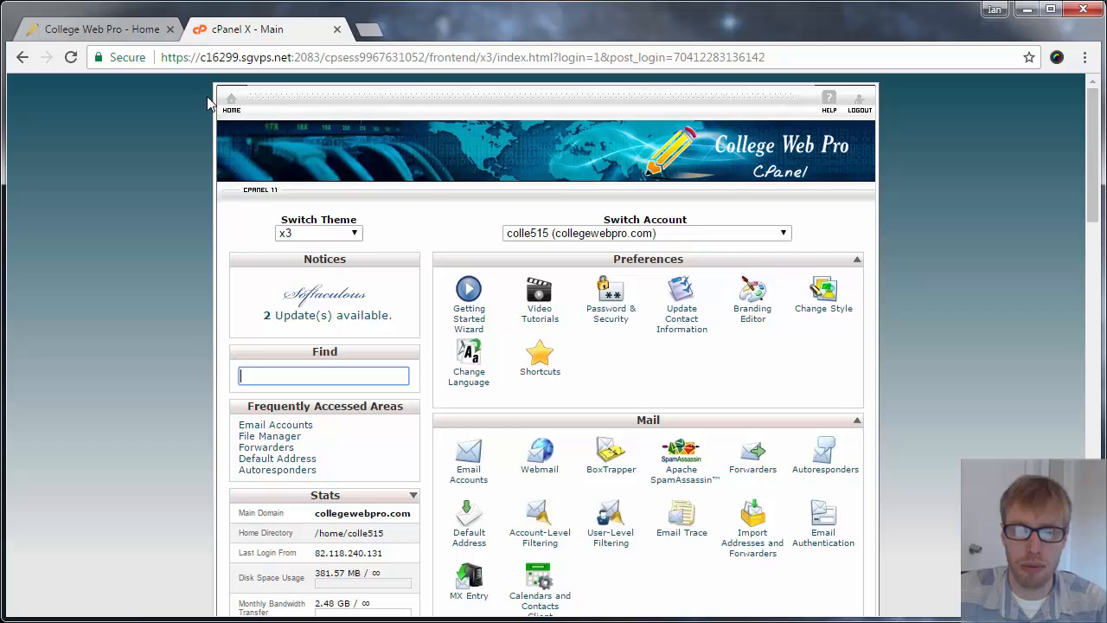
mouse_move(337, 121)
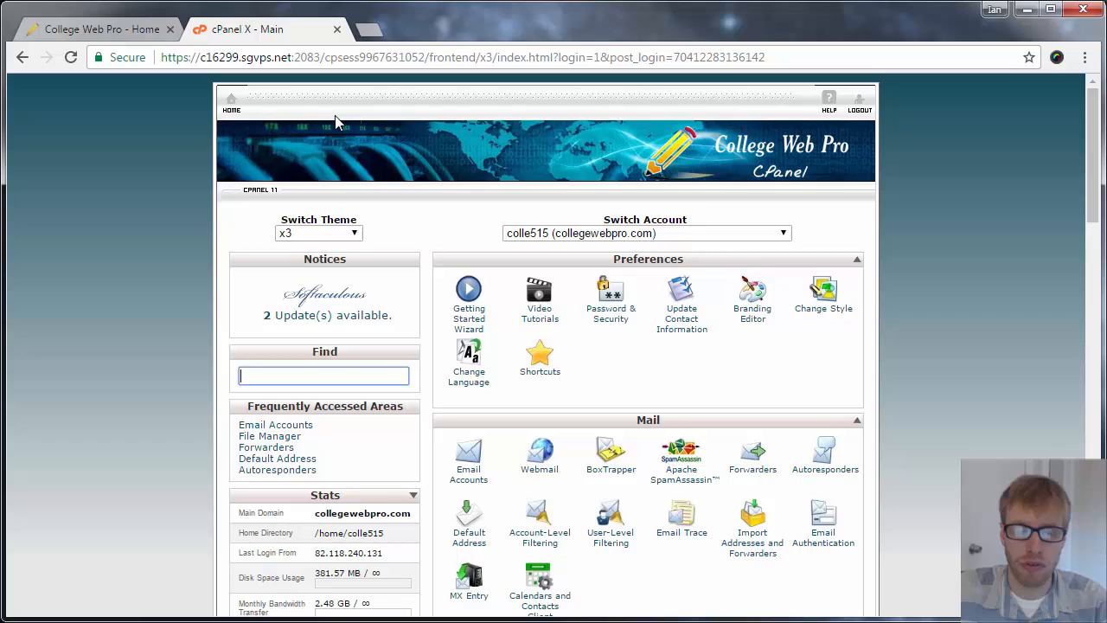
mouse_move(173, 90)
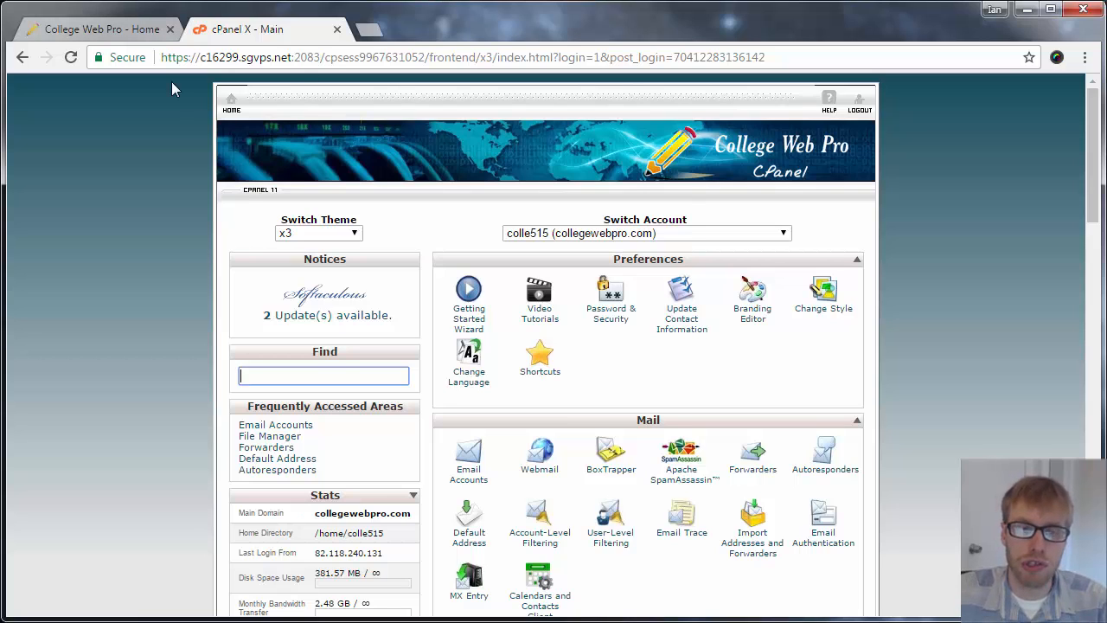
mouse_move(100, 28)
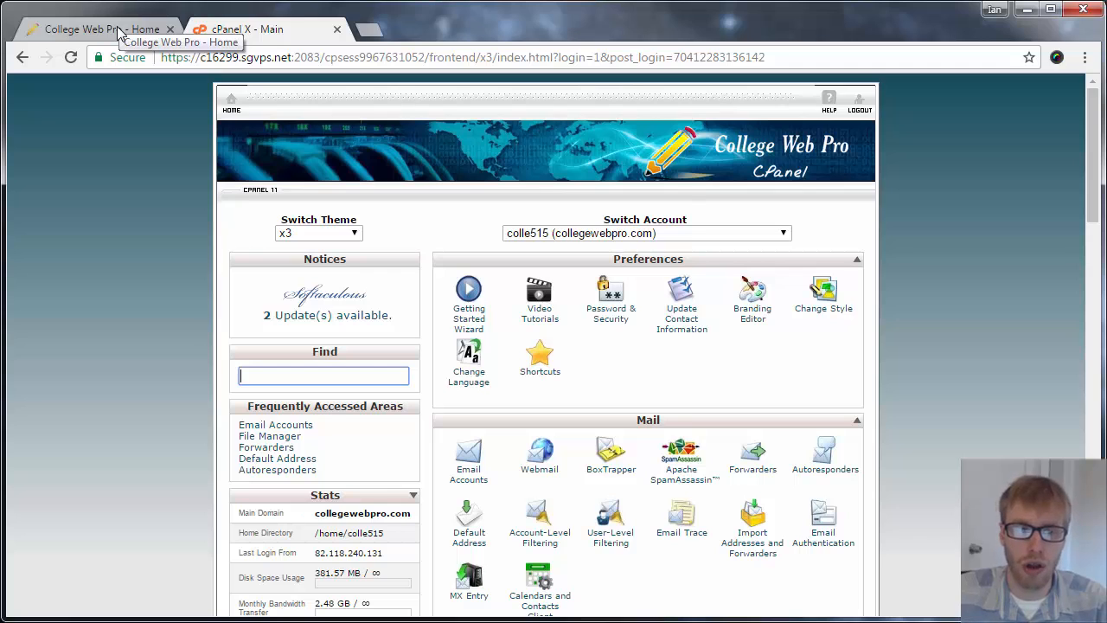
Show the College Web Pro home page and head to Client Login
left_click(95, 27)
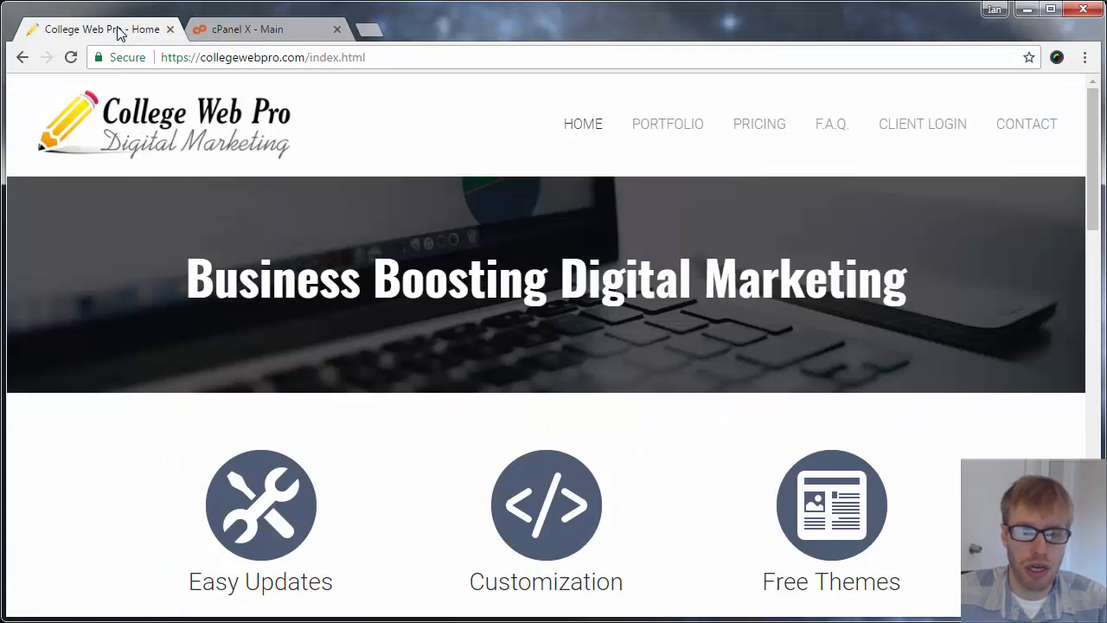
mouse_move(223, 155)
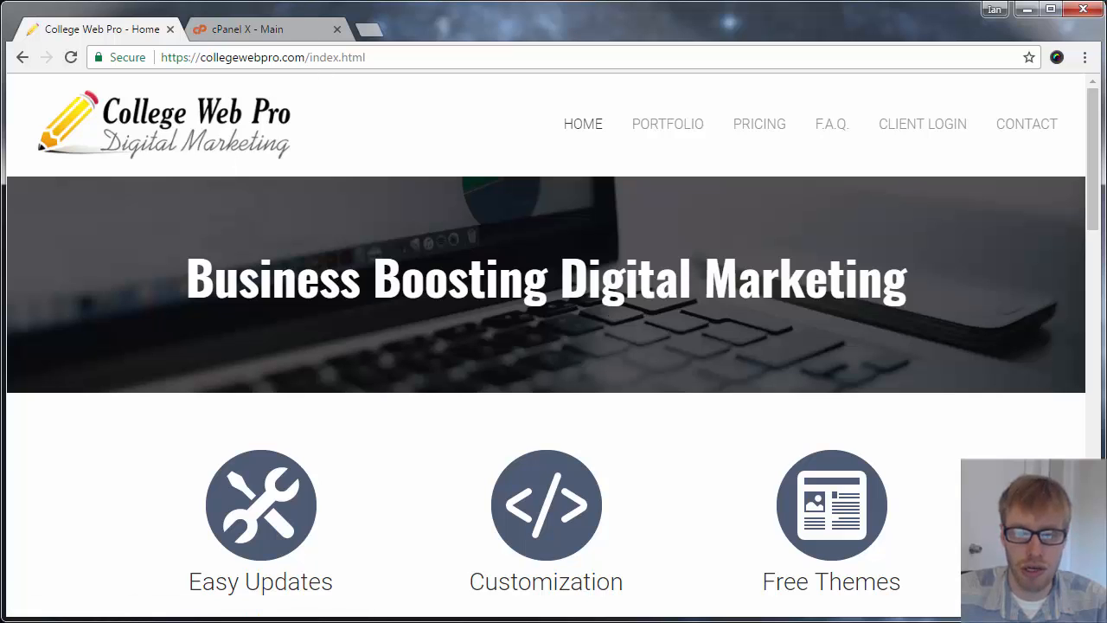
left_click(922, 125)
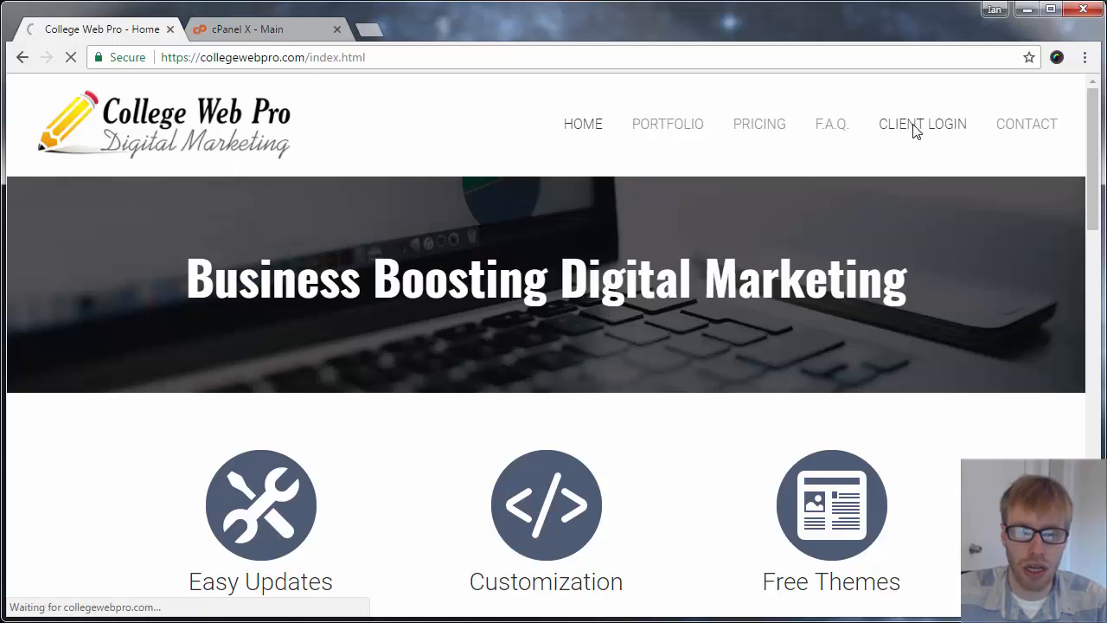
Land on the WHMCS client area dashboard welcoming Ian with 4 services
left_click(922, 125)
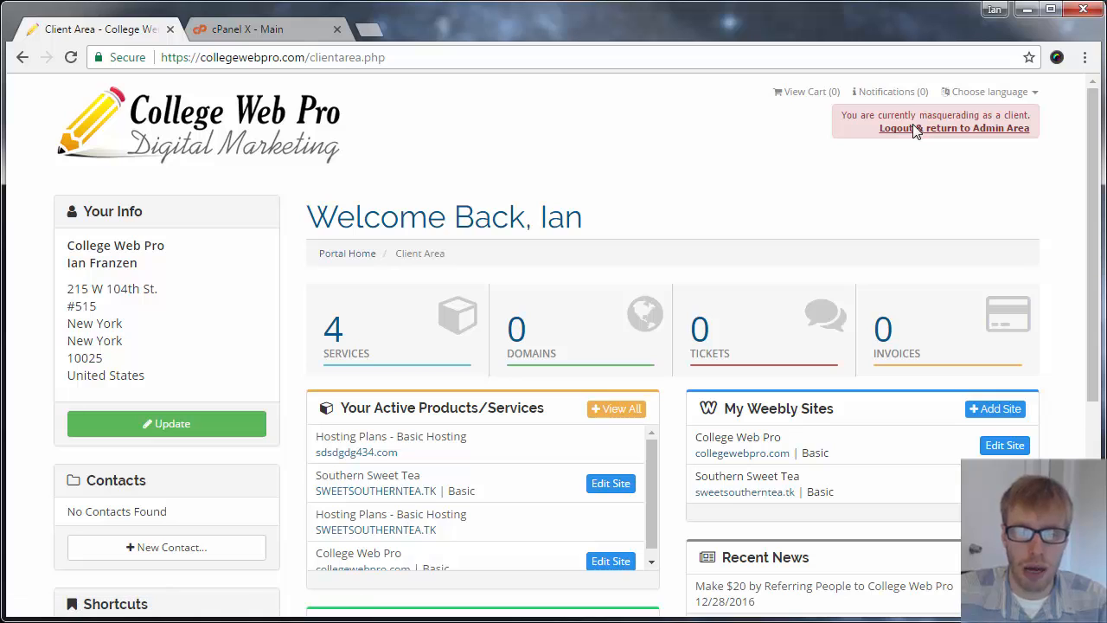
mouse_move(893, 194)
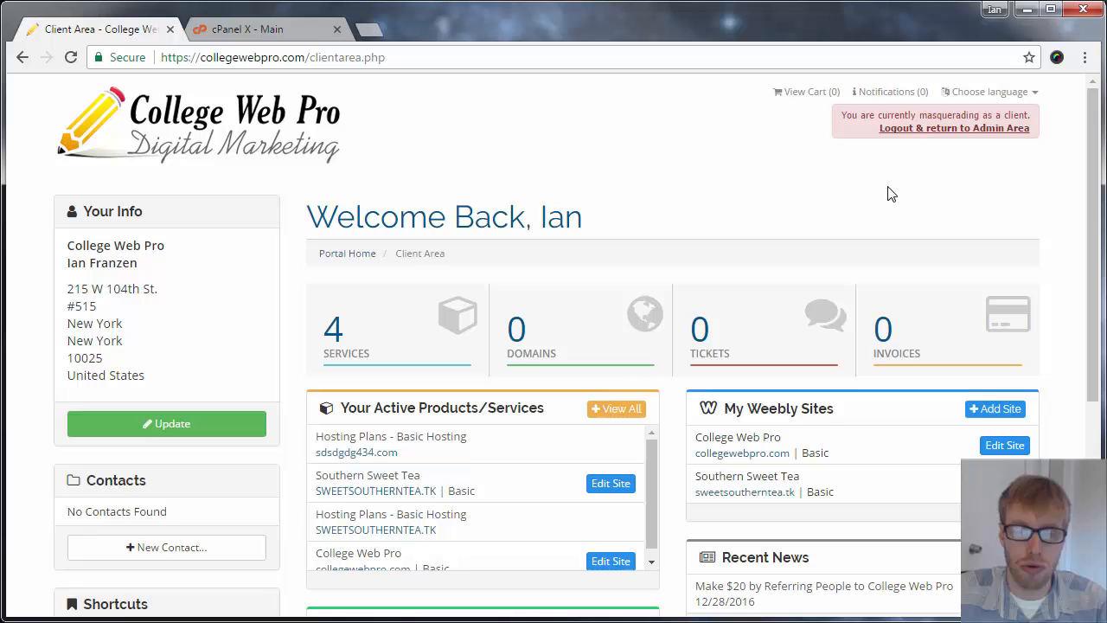
mouse_move(257, 111)
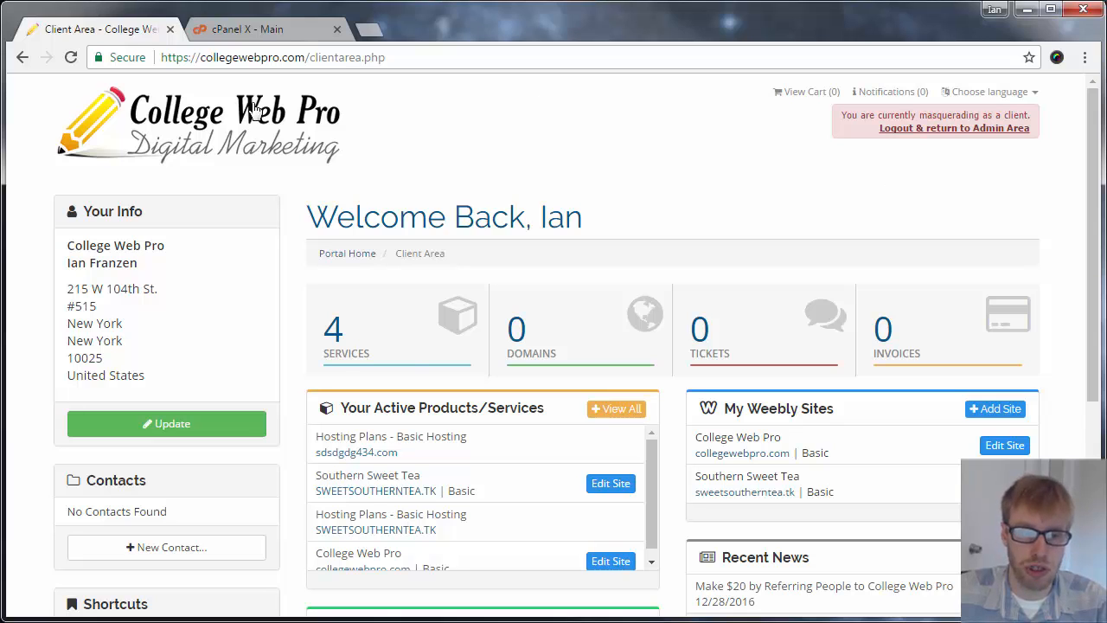
mouse_move(886, 332)
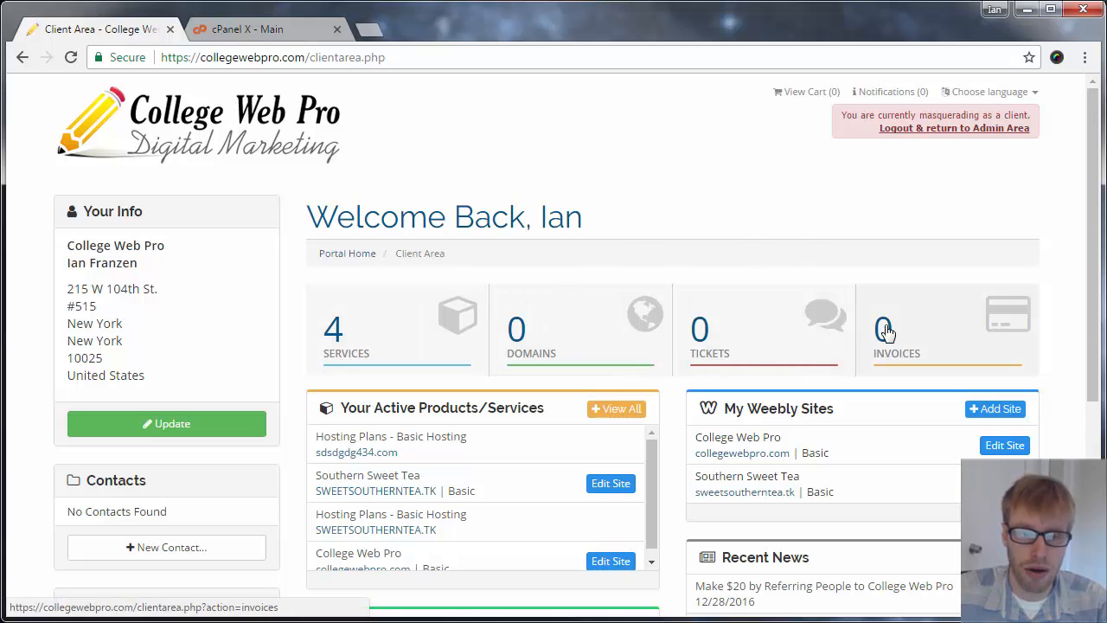
mouse_move(450, 284)
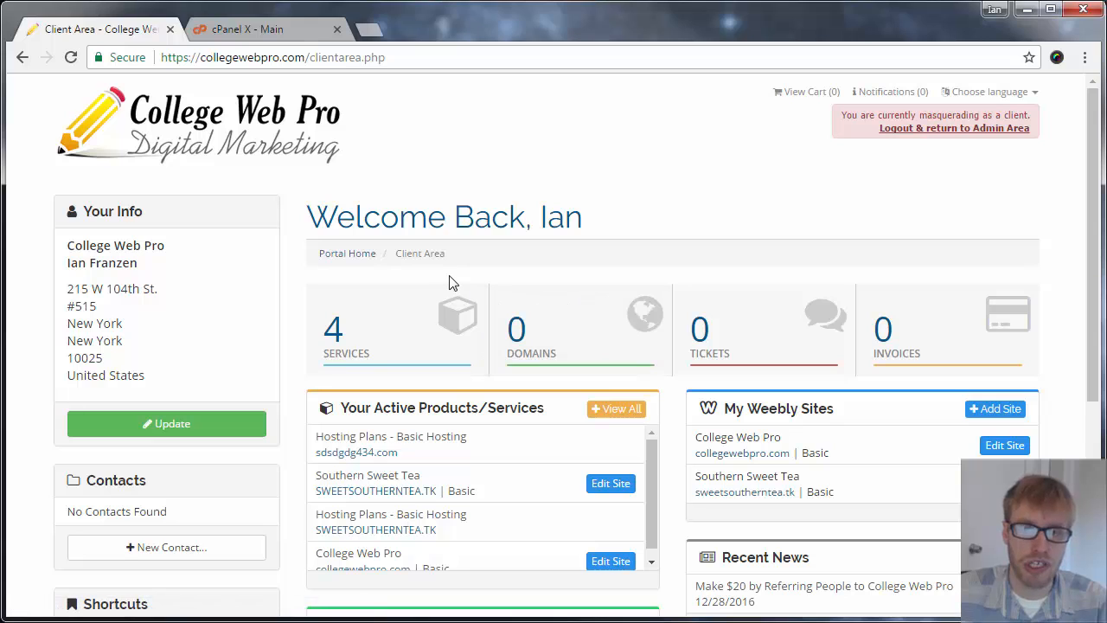
mouse_move(851, 254)
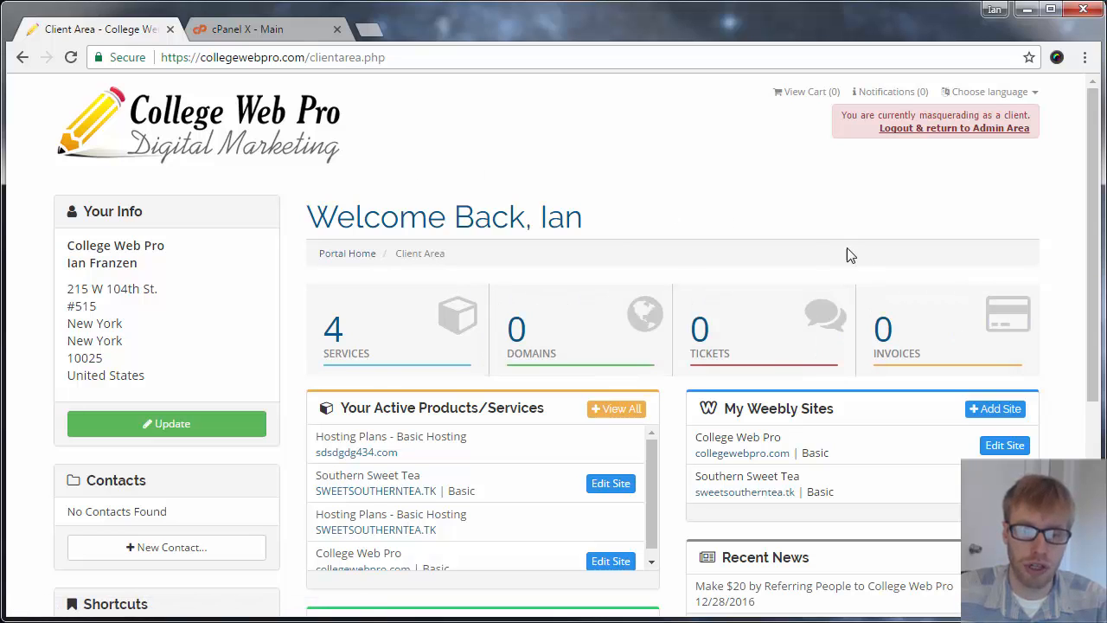
mouse_move(701, 283)
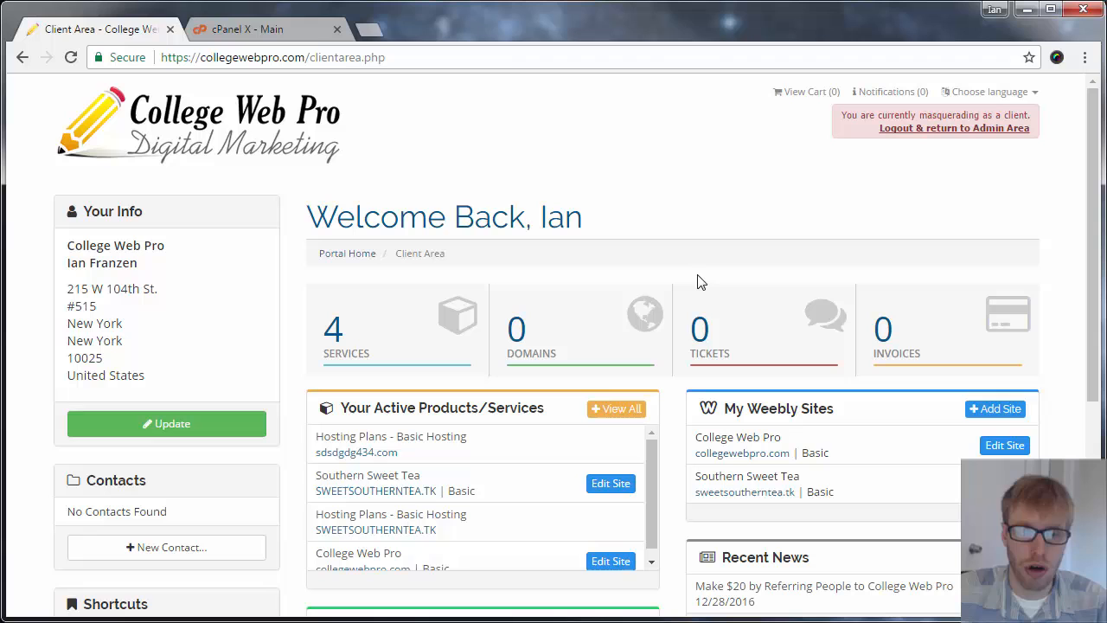
mouse_move(424, 340)
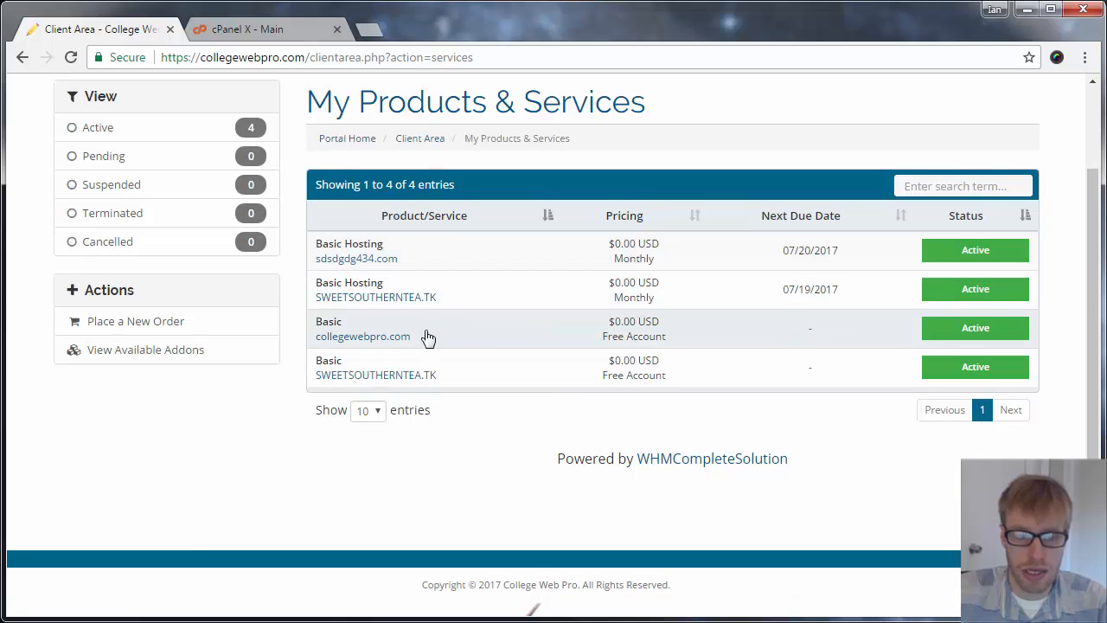
mouse_move(465, 376)
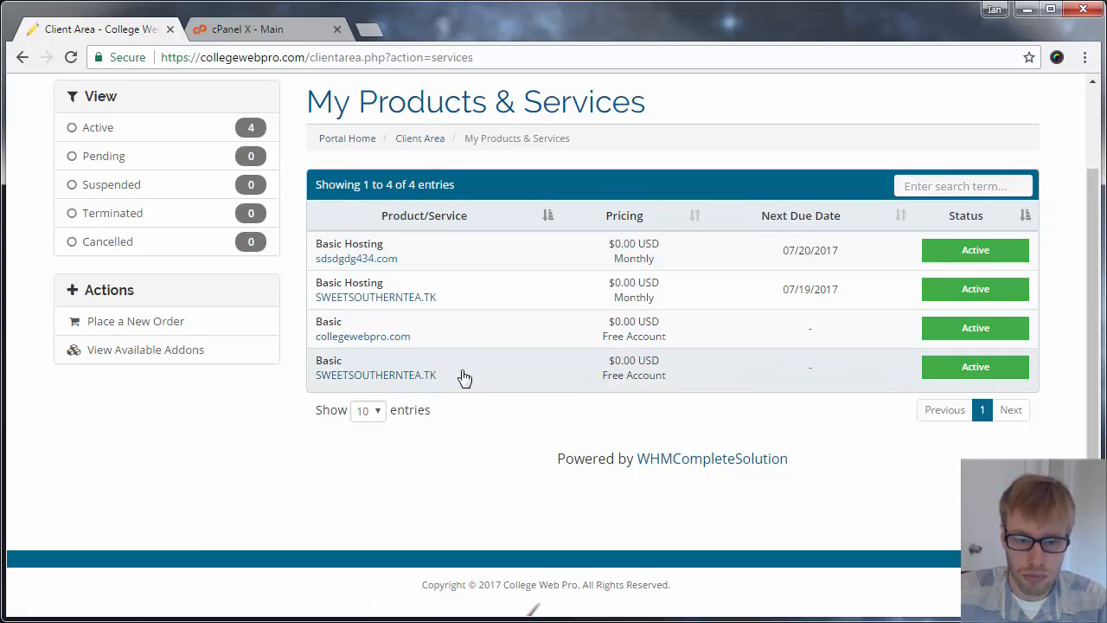
mouse_move(528, 266)
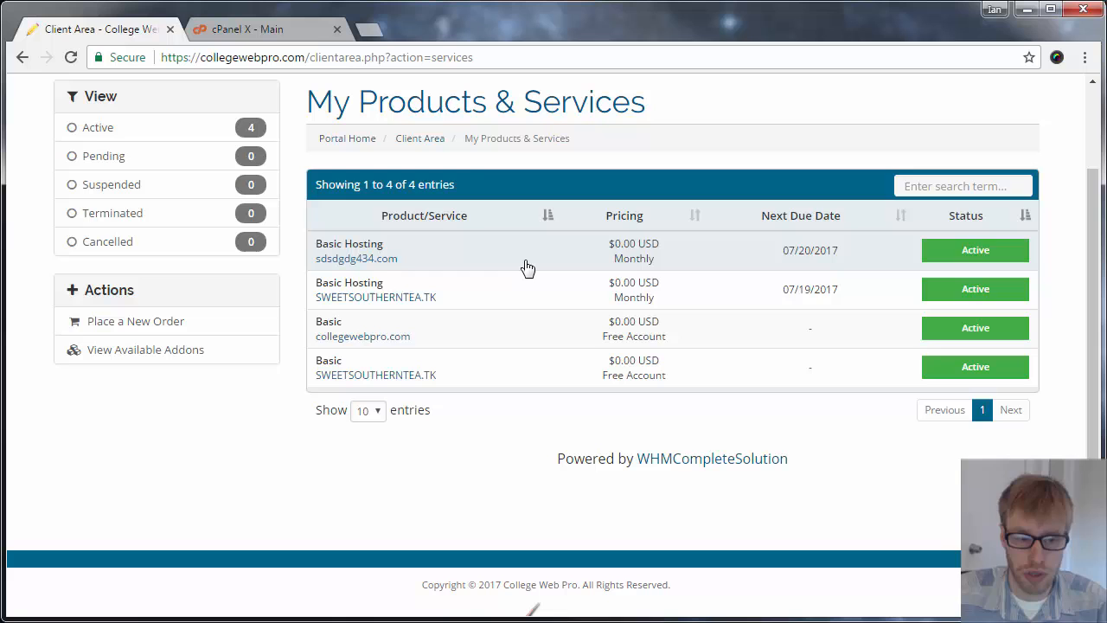
mouse_move(512, 256)
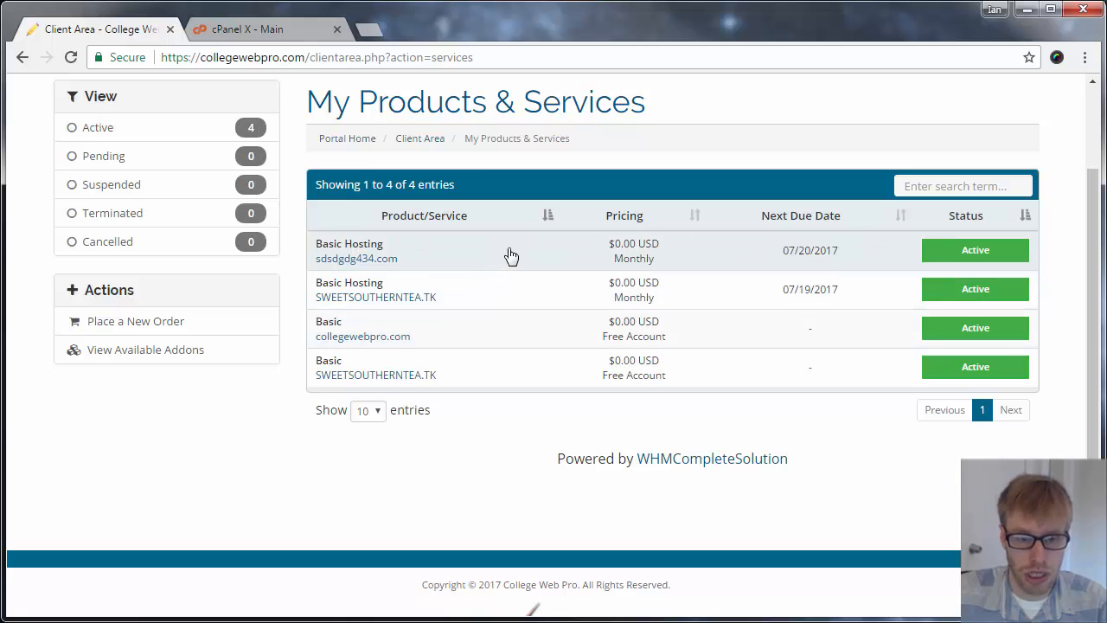
View the sdsdgdg434.com Basic Hosting details and bring up its Change Password form
left_click(357, 258)
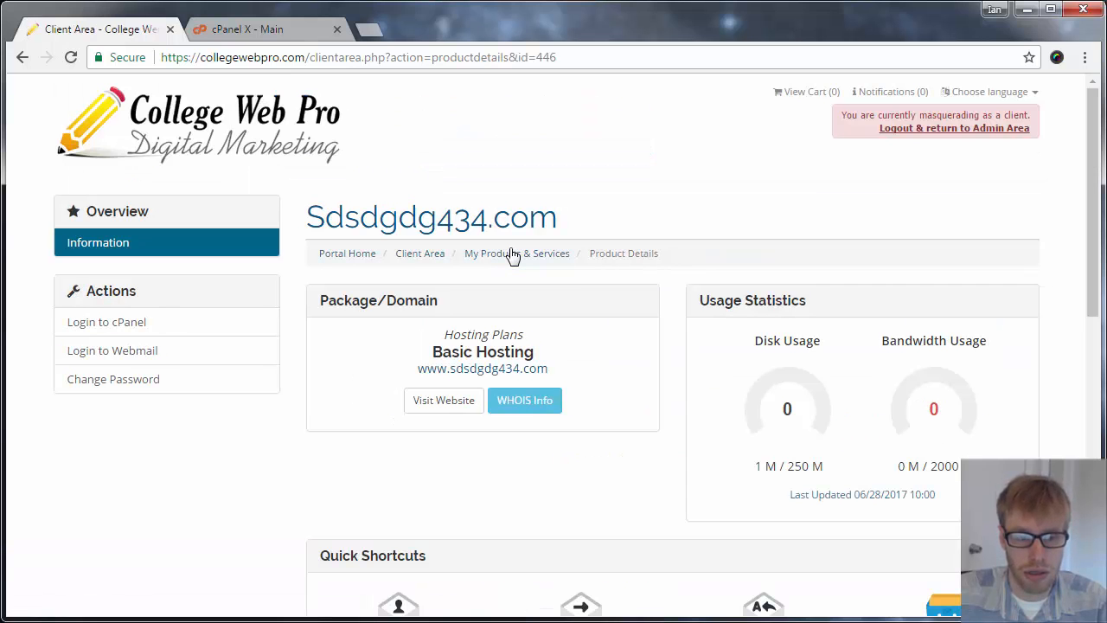
scroll("down", 3)
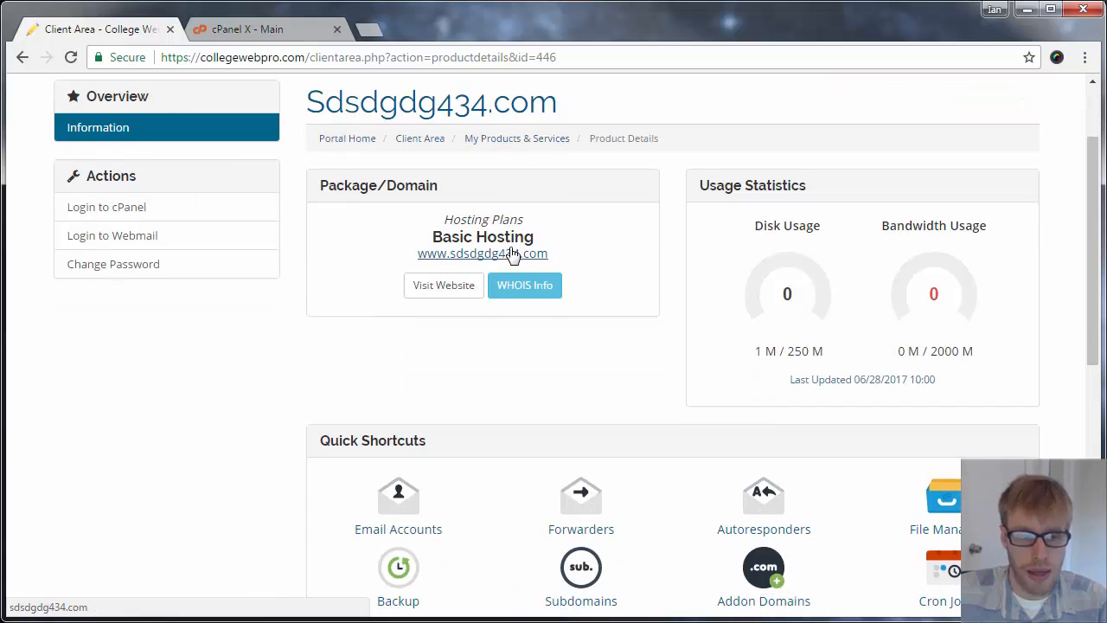
scroll("up", 3)
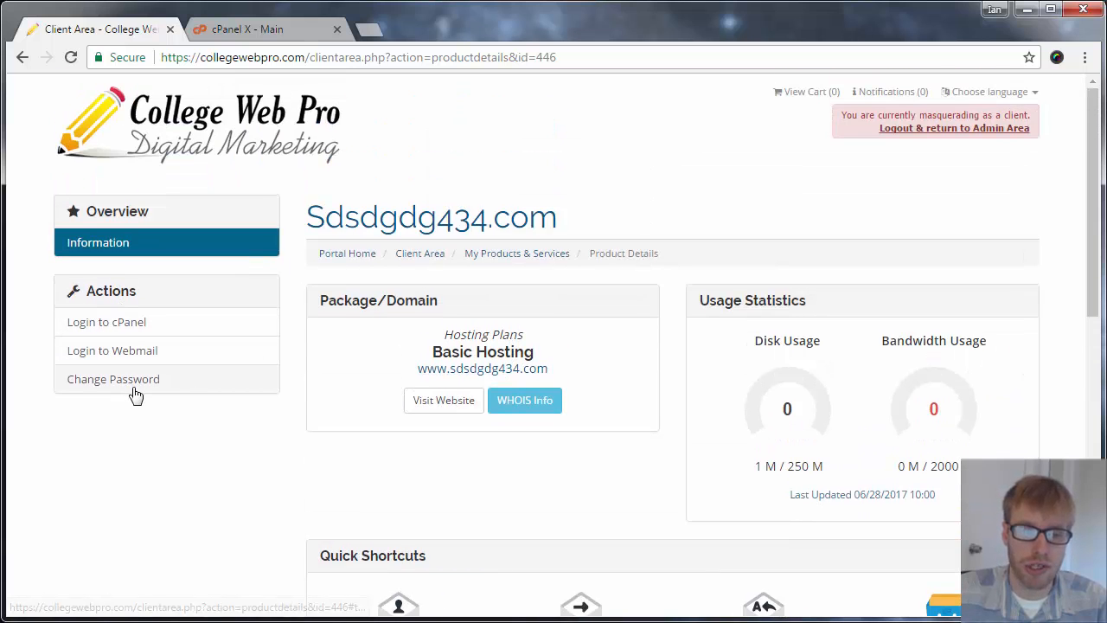
mouse_move(147, 388)
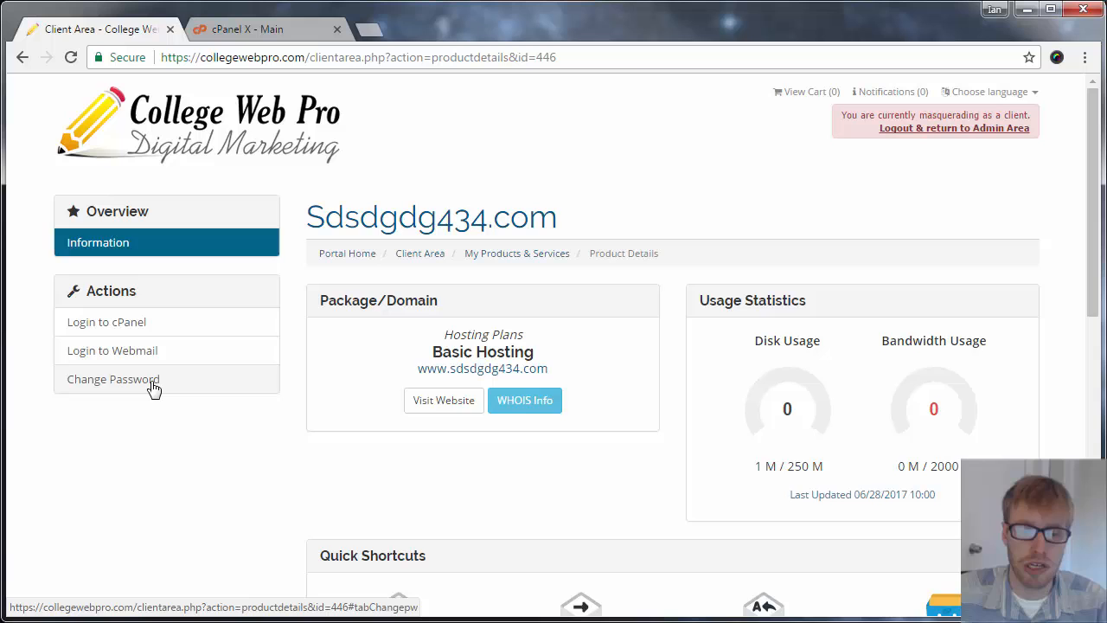
left_click(112, 379)
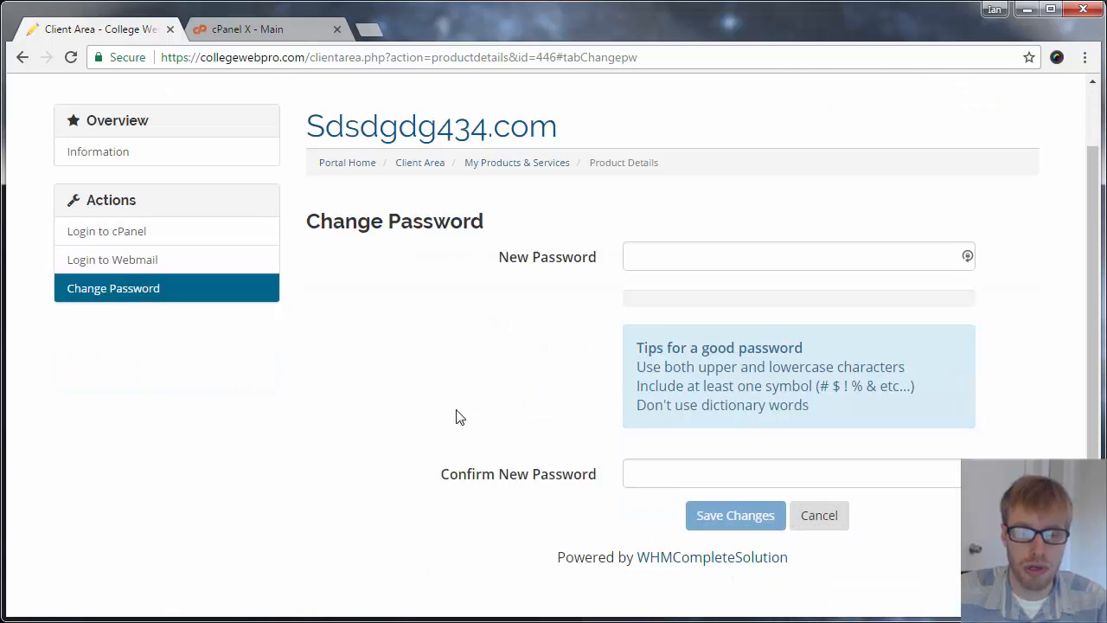
scroll("up", 3)
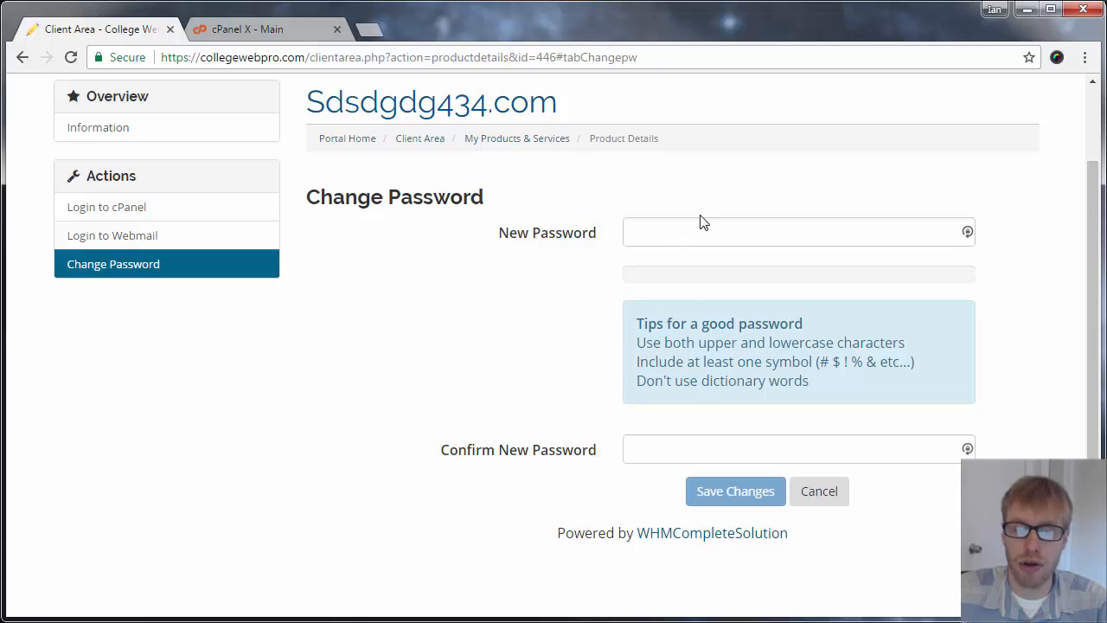
mouse_move(626, 246)
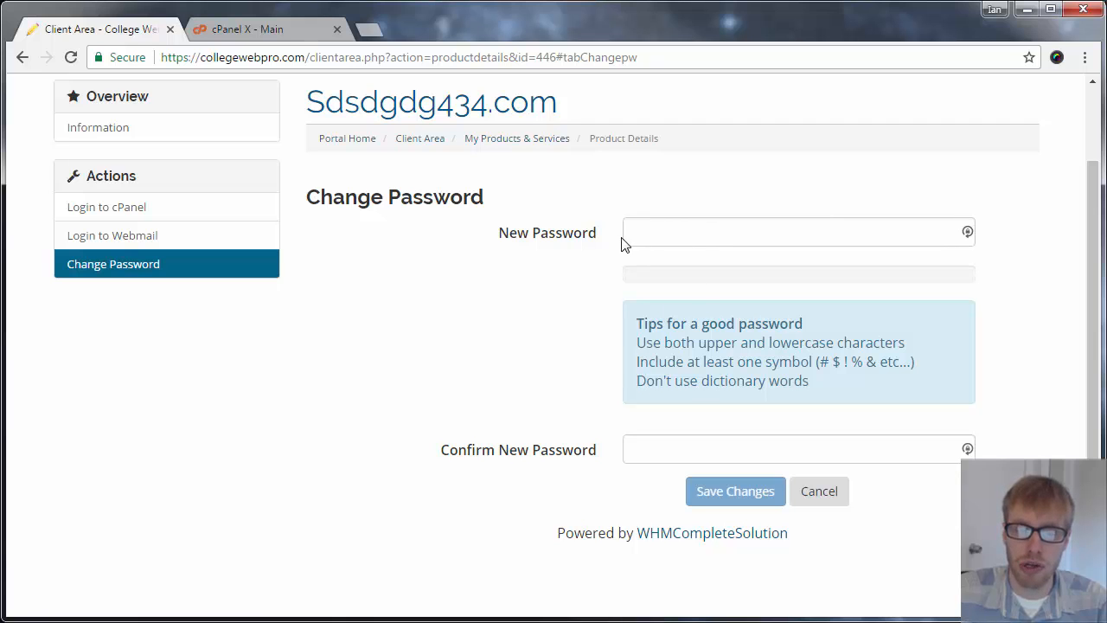
scroll("down", 3)
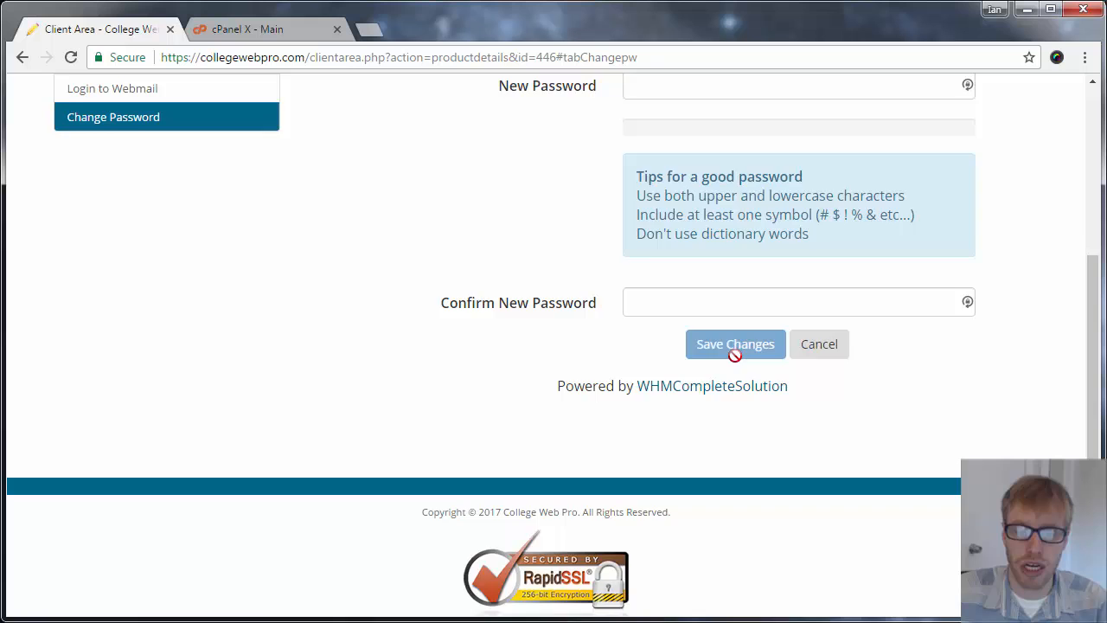
scroll("up", 3)
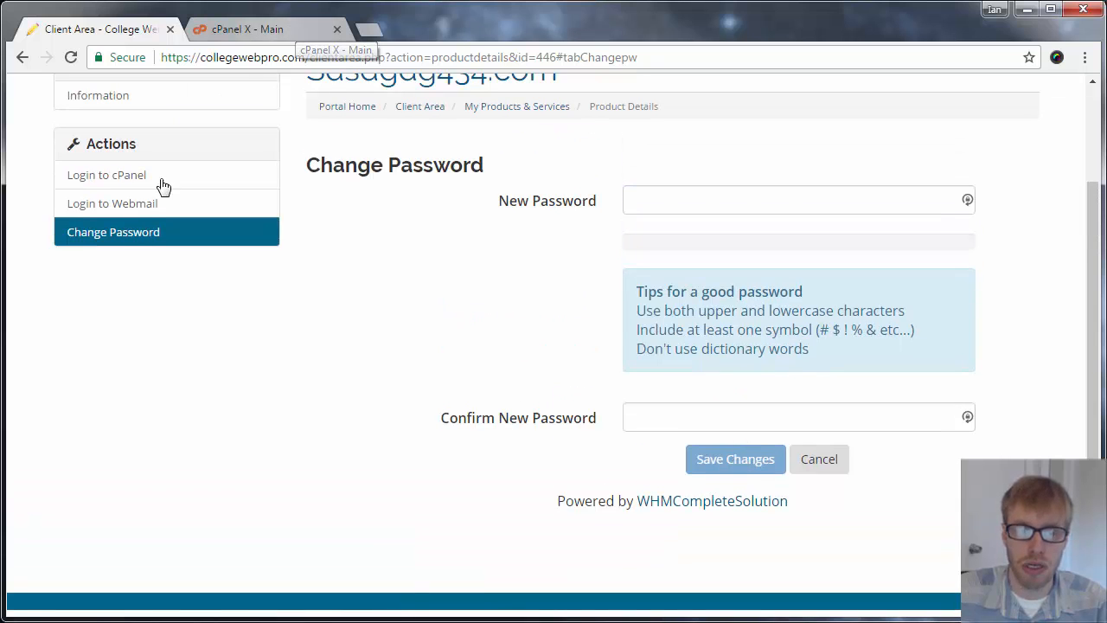
mouse_move(142, 182)
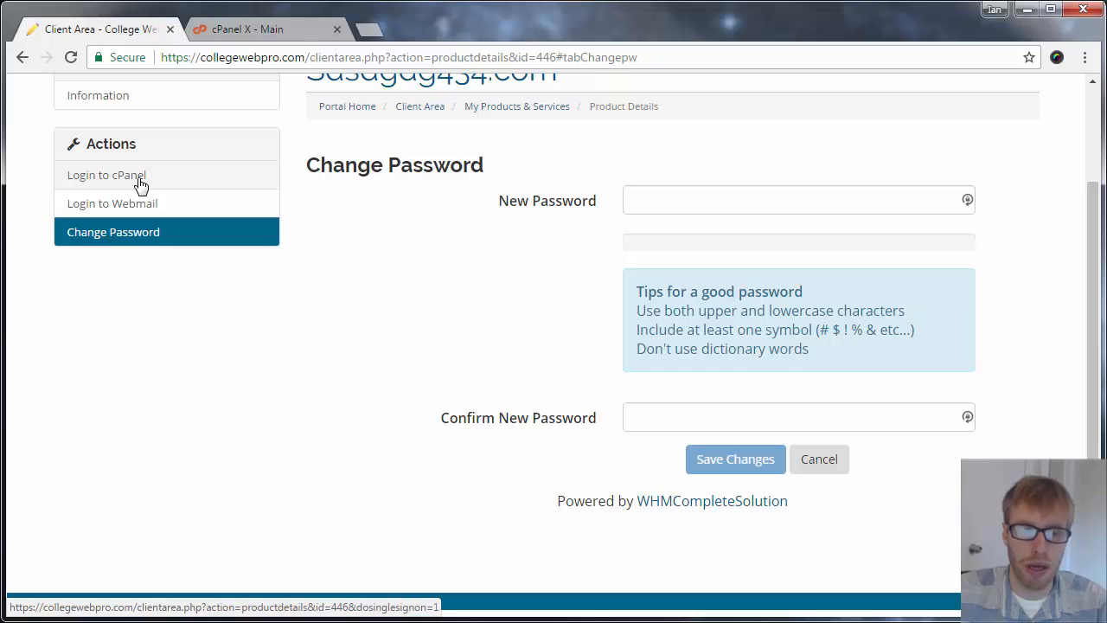
scroll("up", 3)
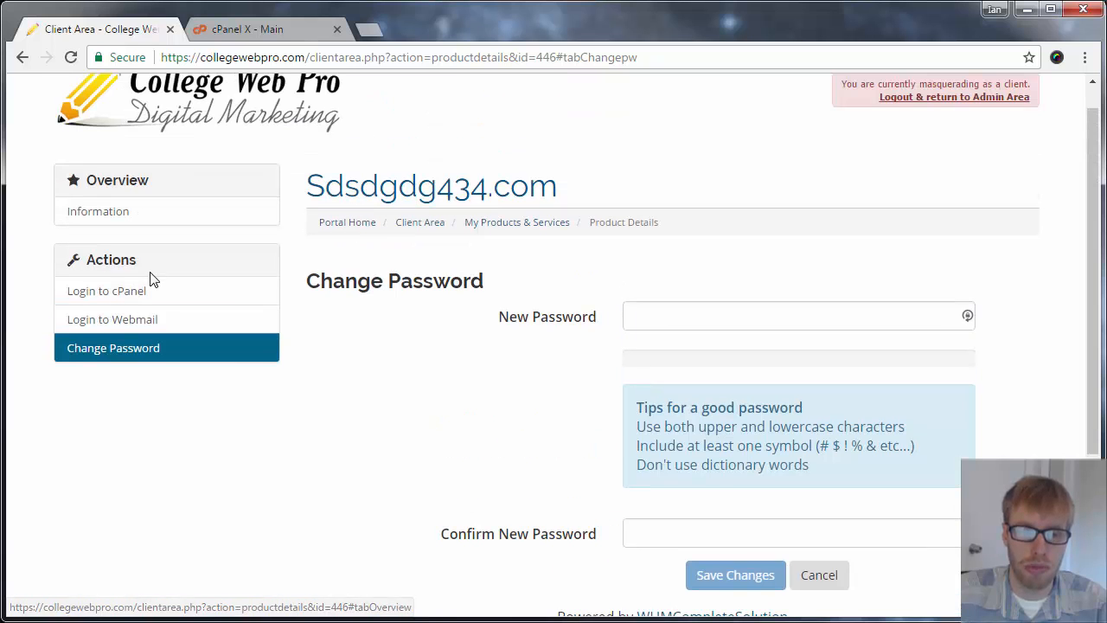
left_click(105, 291)
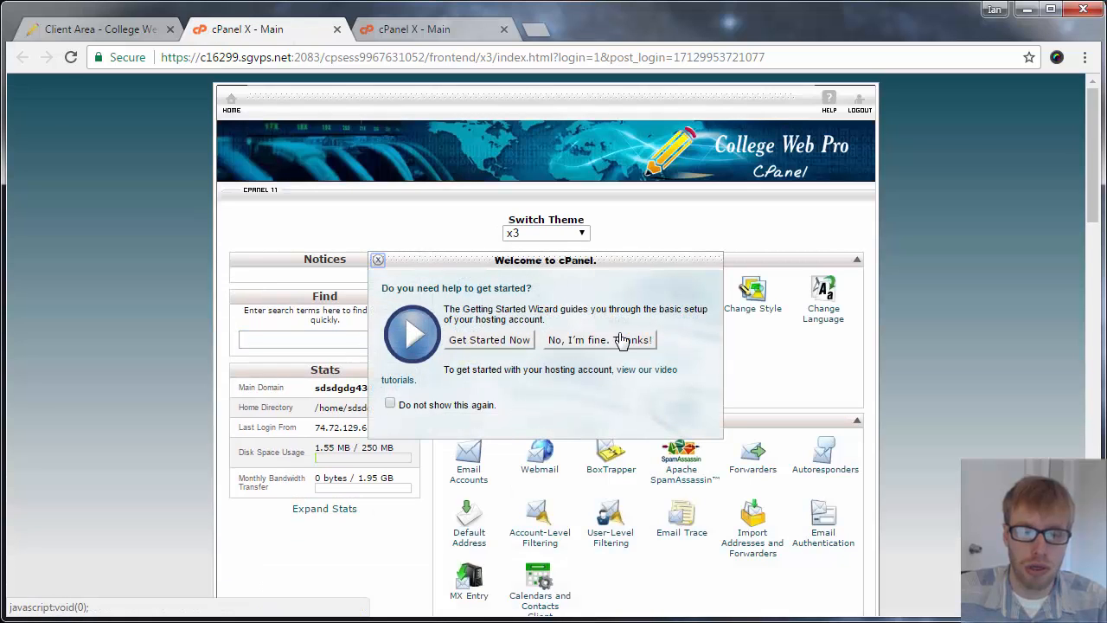
Return from the new cPanel session to the client area Change Password page
left_click(95, 27)
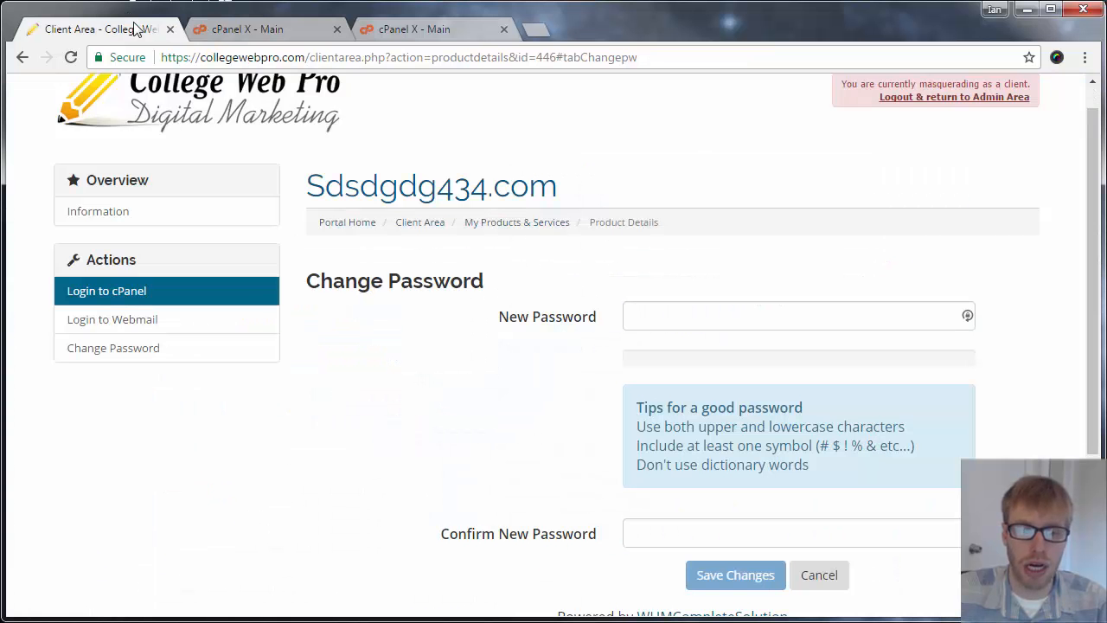
mouse_move(269, 27)
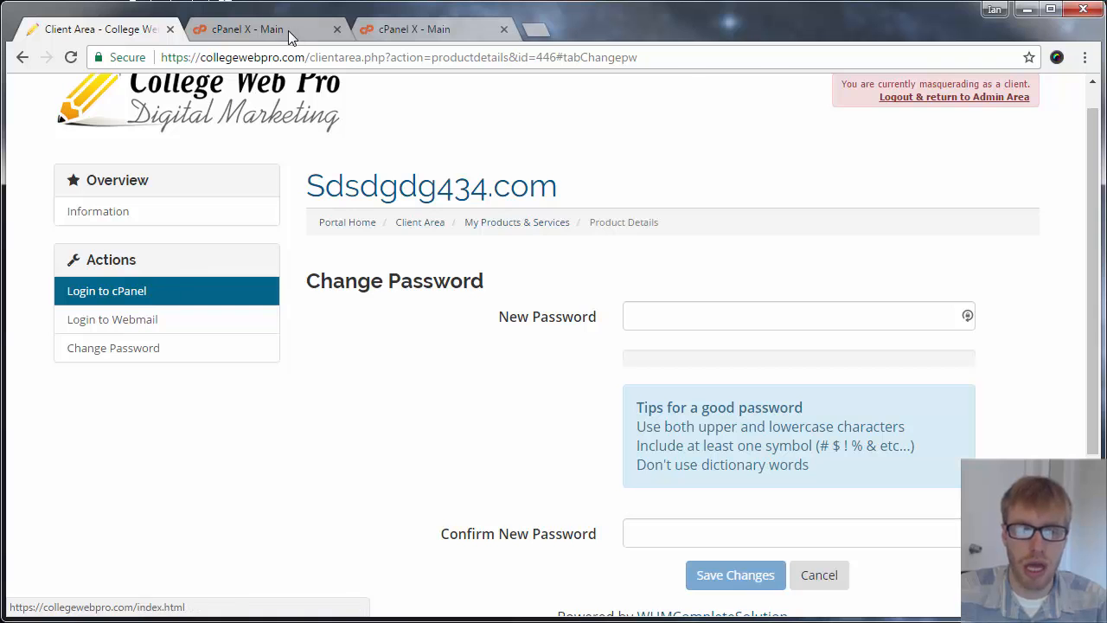
mouse_move(301, 289)
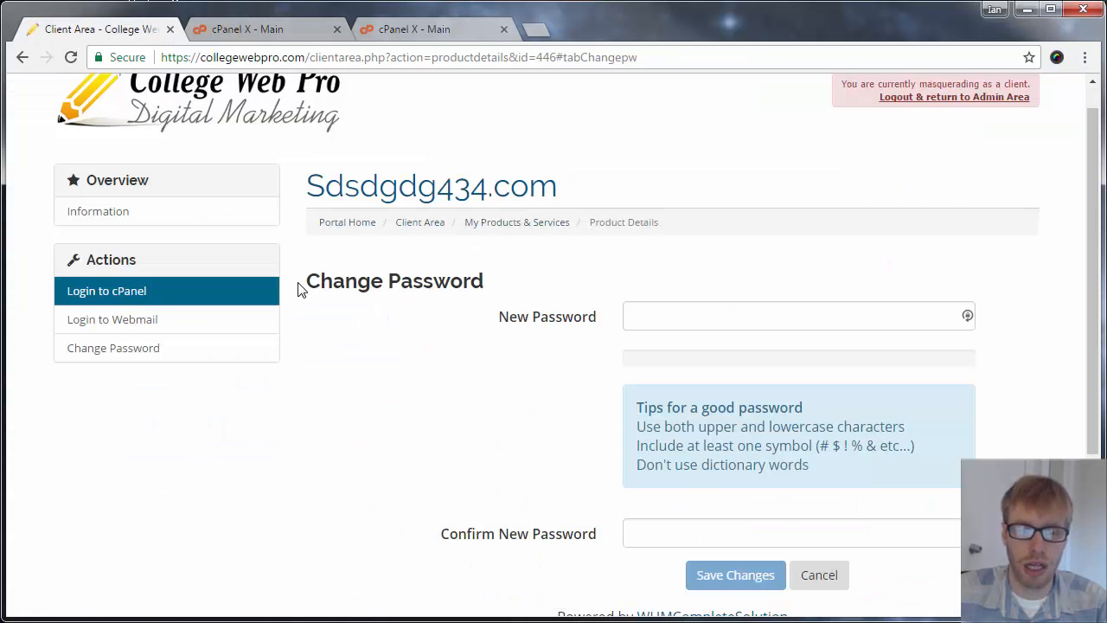